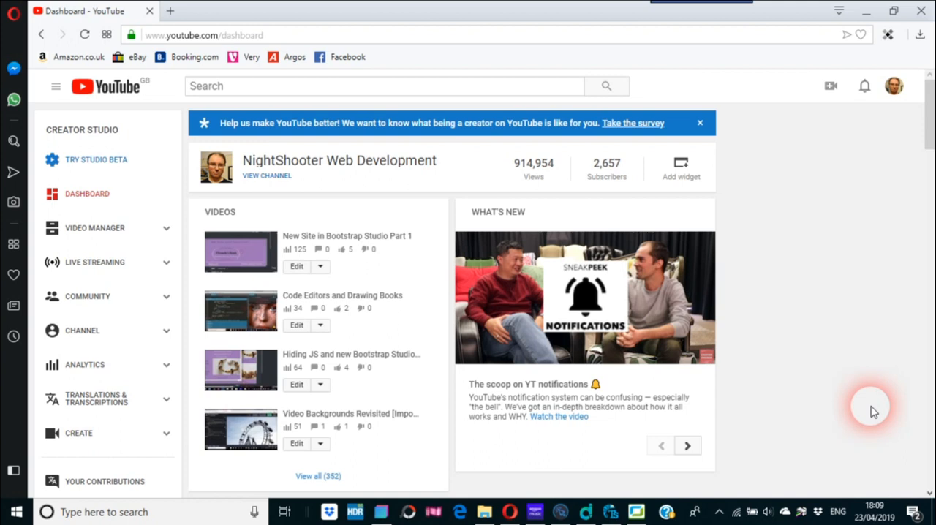
mouse_move(769, 428)
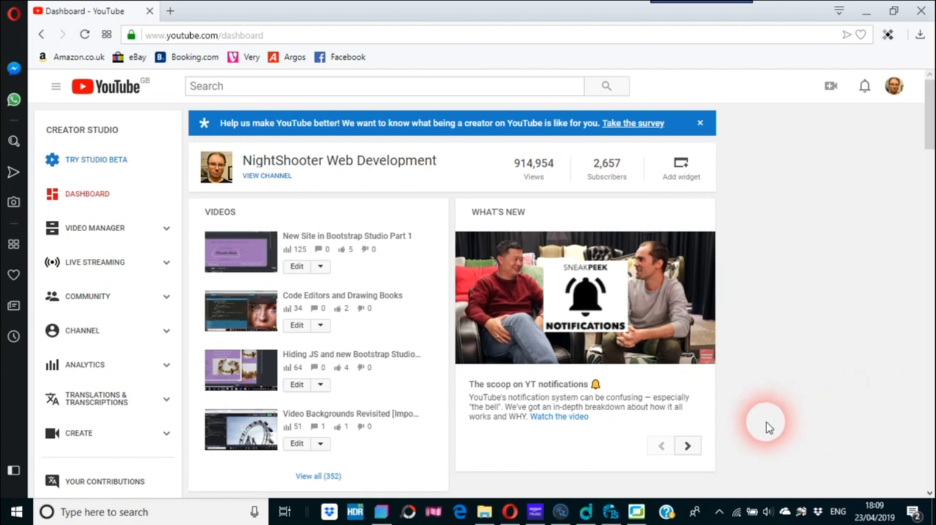
mouse_move(617, 446)
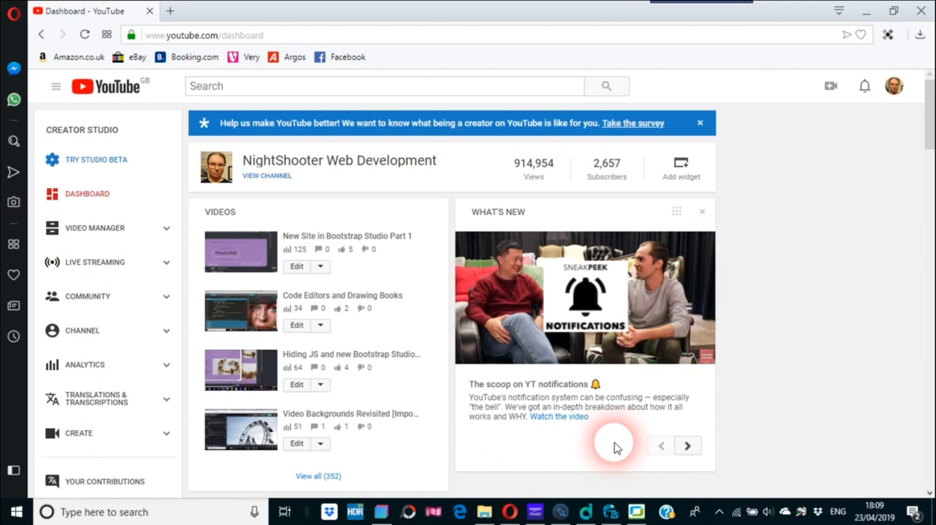
- Bring up ACDSee showing the hand-drawn website layout sketch photo
left_click(636, 511)
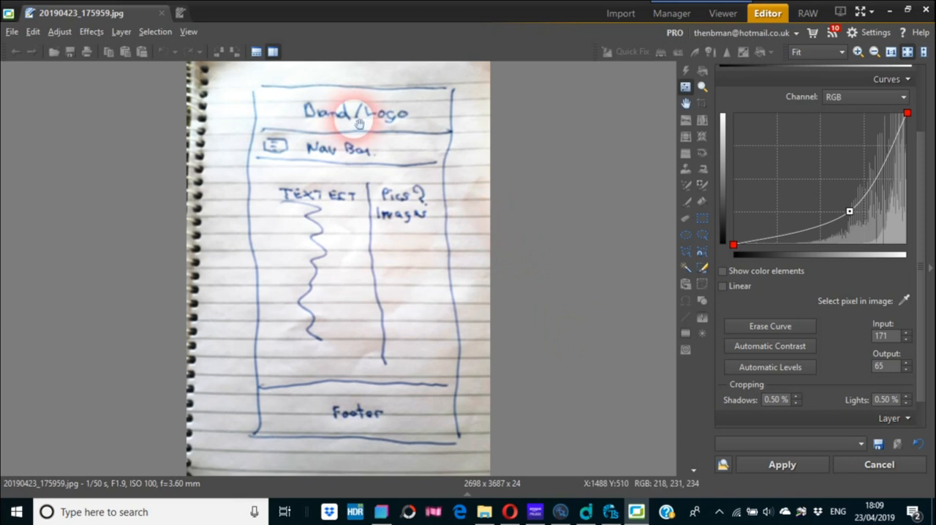
mouse_move(370, 143)
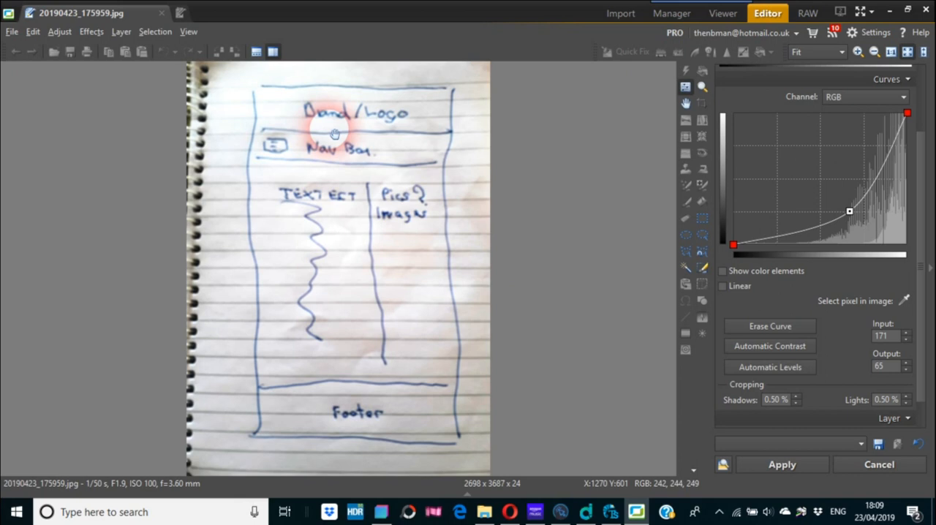
mouse_move(349, 163)
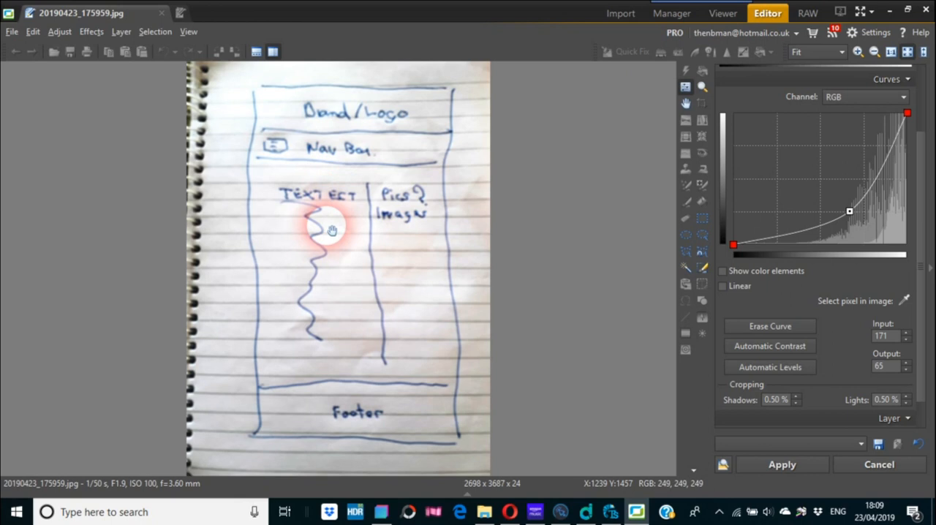
mouse_move(373, 232)
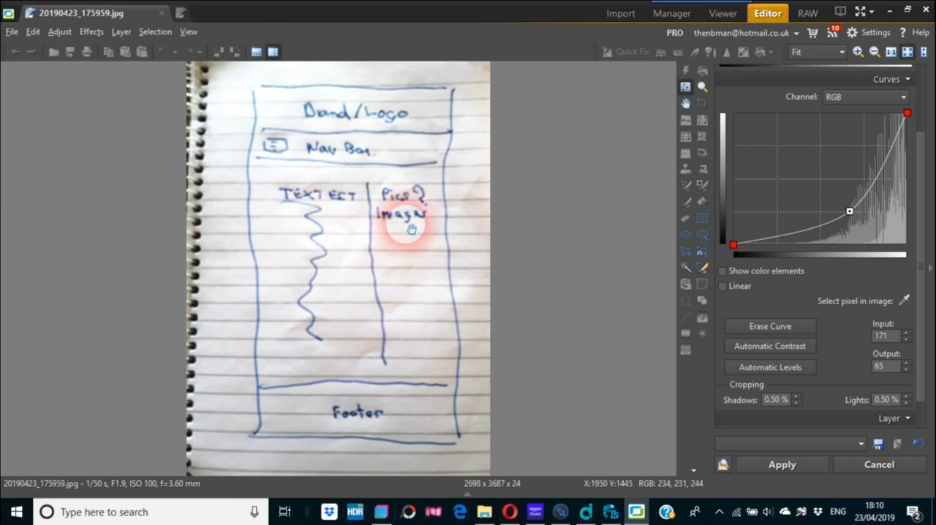
mouse_move(423, 242)
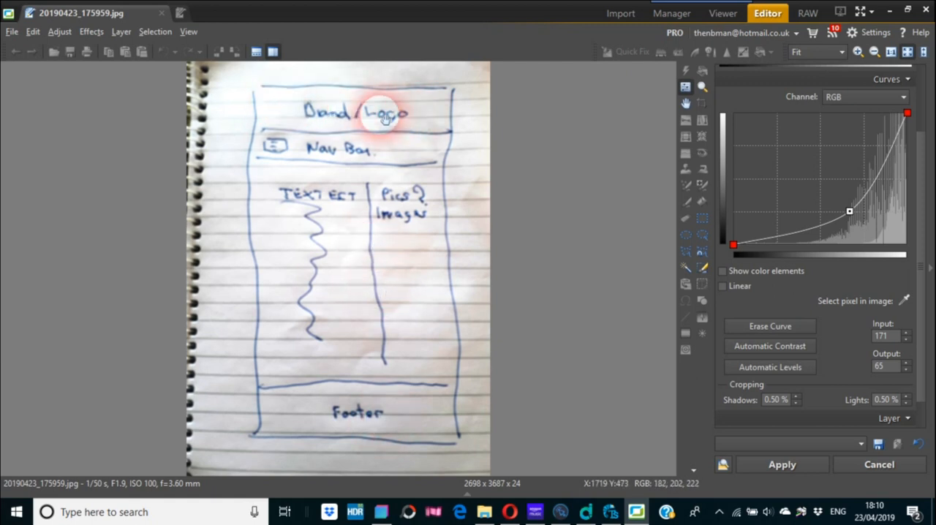
mouse_move(379, 161)
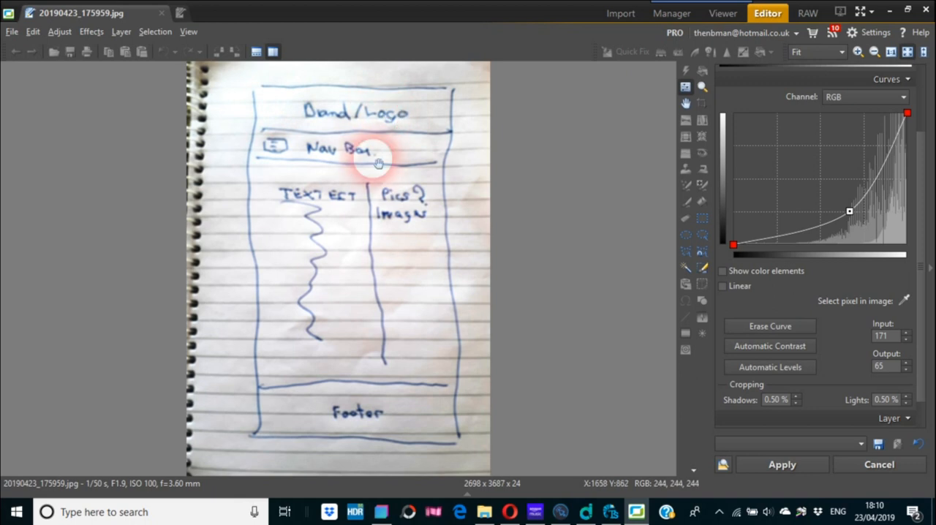
mouse_move(376, 406)
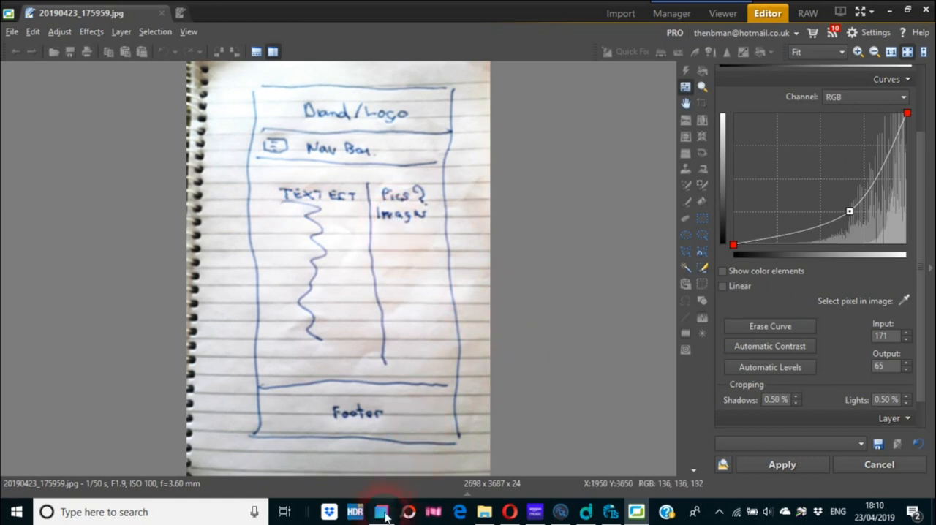
- Switch to Bootstrap Studio's empty untitled project with index.html
left_click(382, 512)
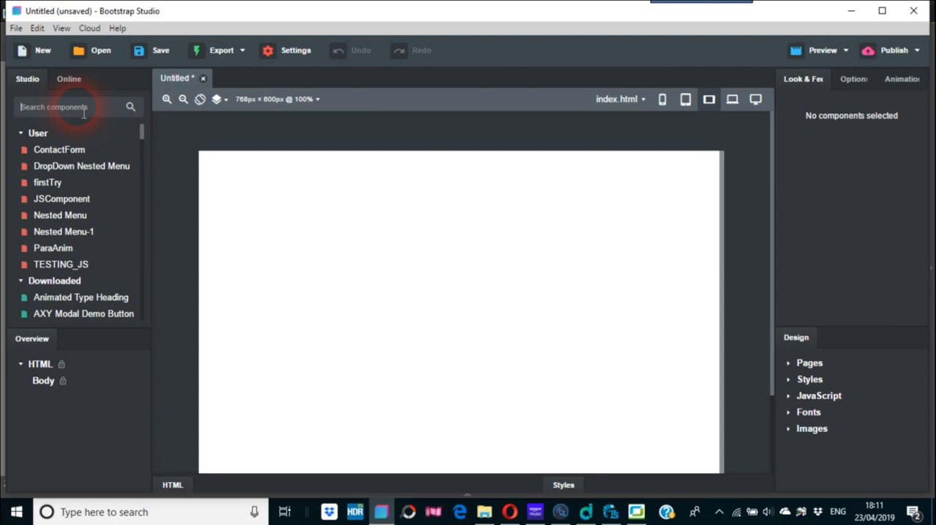
- Search components for 'colu' and drop a Column into the page body
left_click(73, 107)
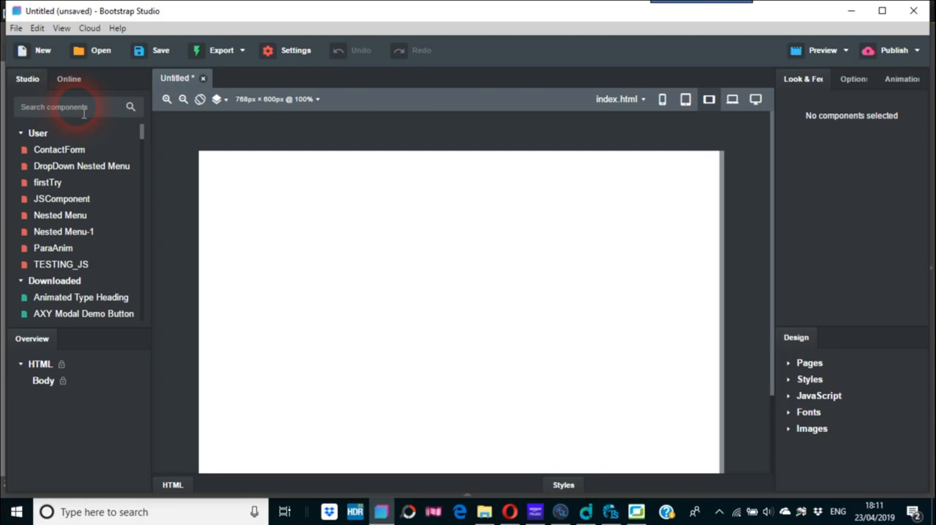
type("colu")
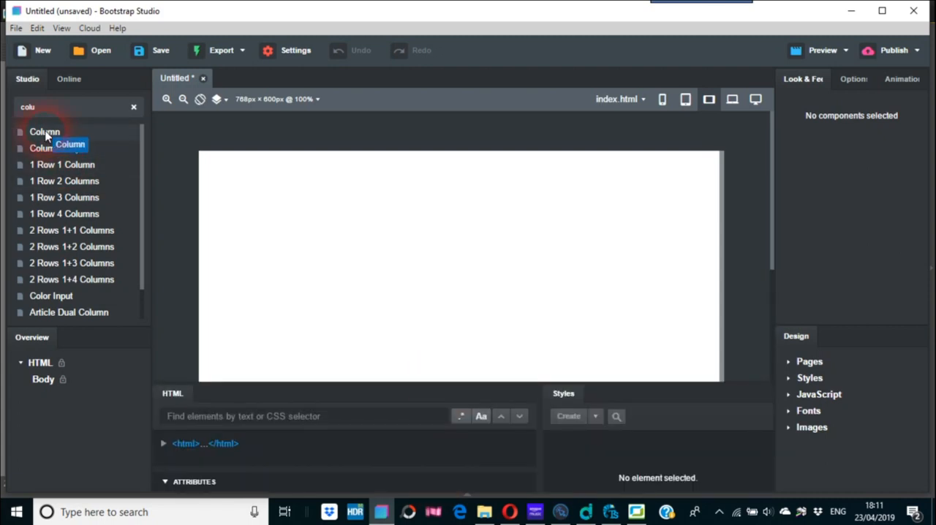
left_click_drag(44, 131, 450, 164)
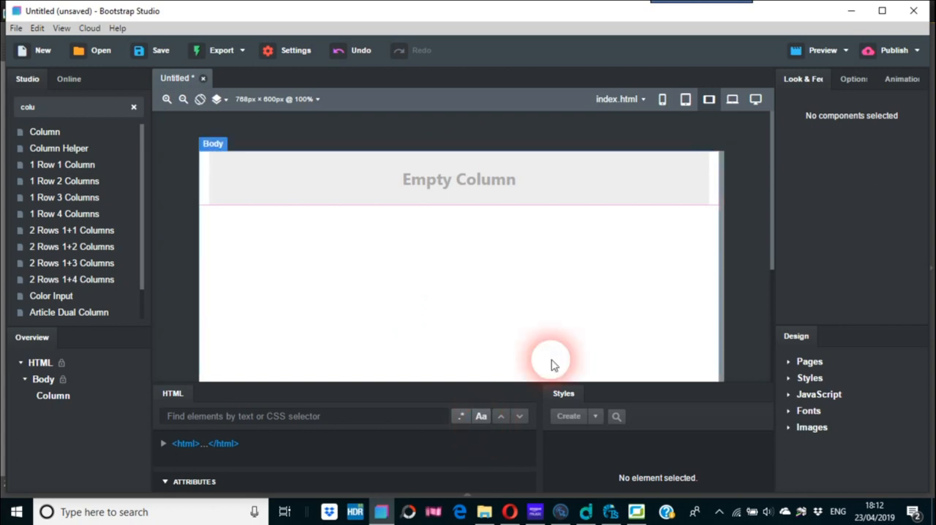
mouse_move(470, 294)
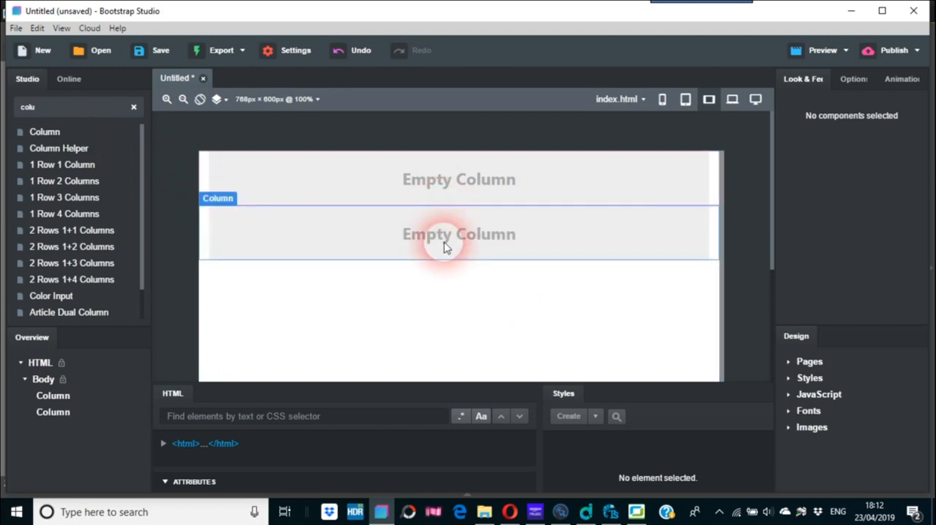
mouse_move(525, 357)
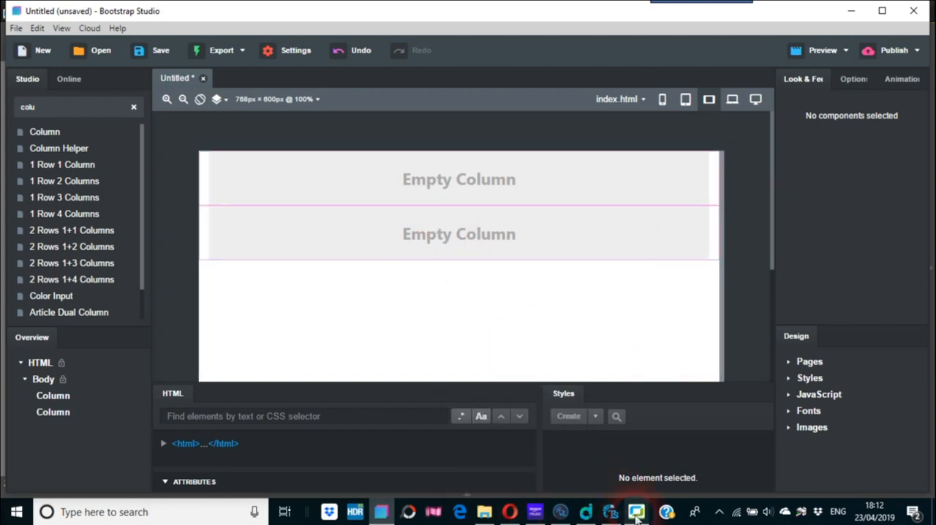
- Return to ACDSee to view the layout sketch again
left_click(635, 511)
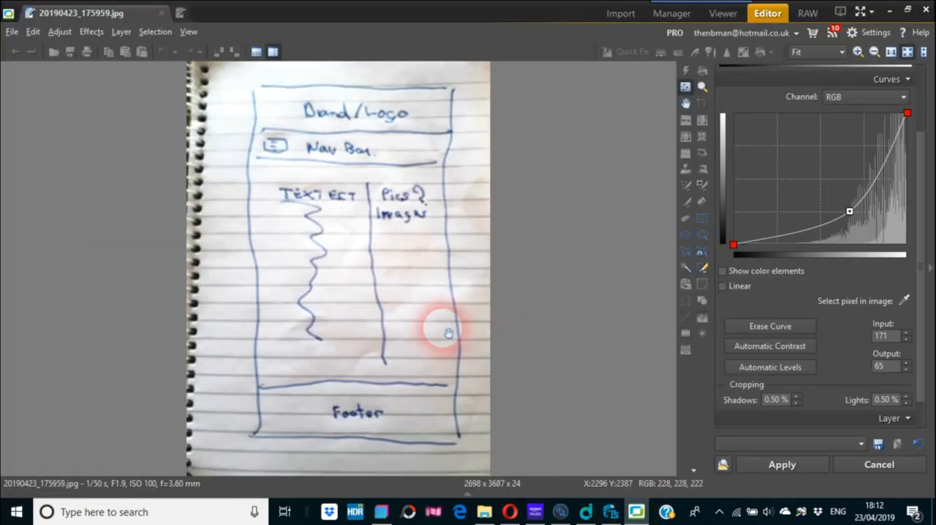
mouse_move(431, 386)
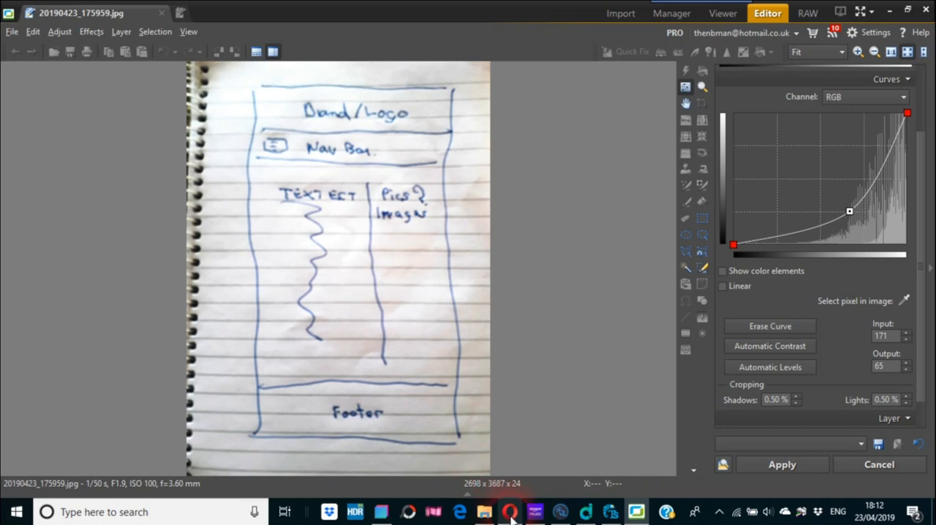
mouse_move(510, 512)
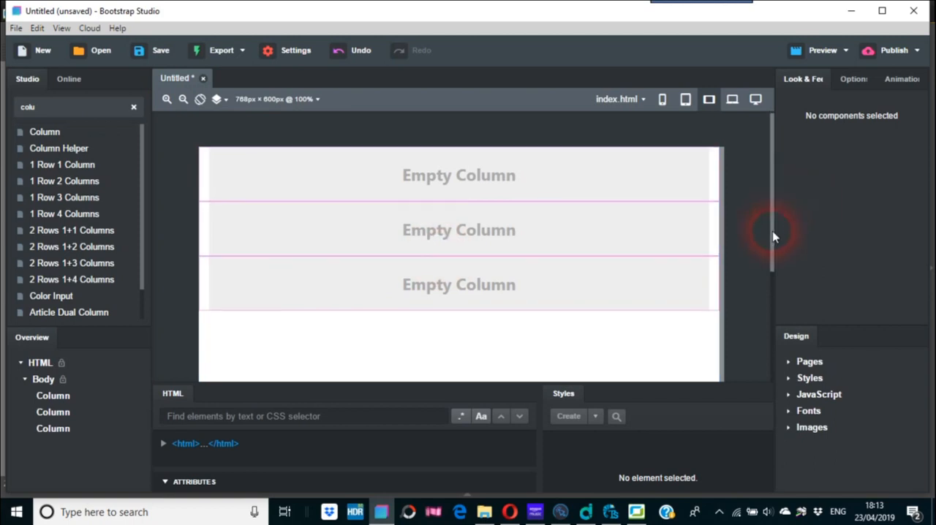
- Place a '1 Row 2 Columns' block below the third column
scroll("down", 3)
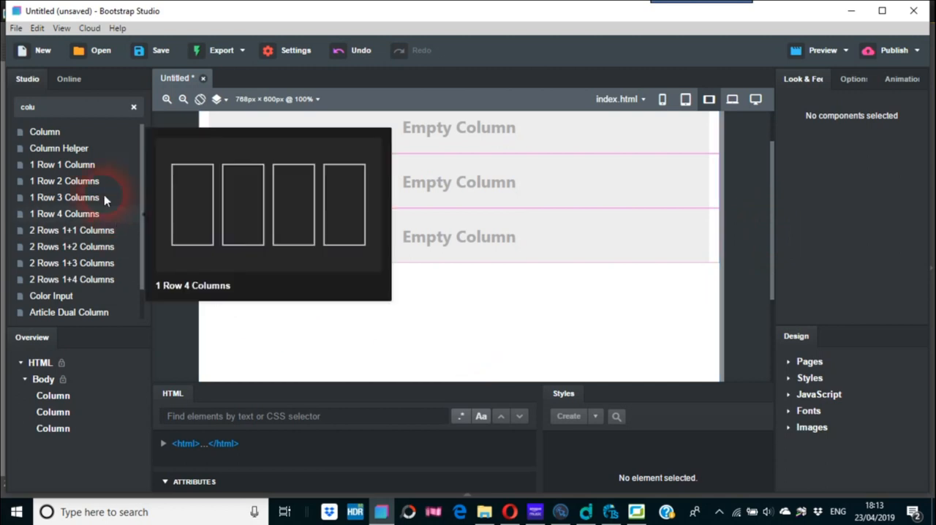
mouse_move(92, 237)
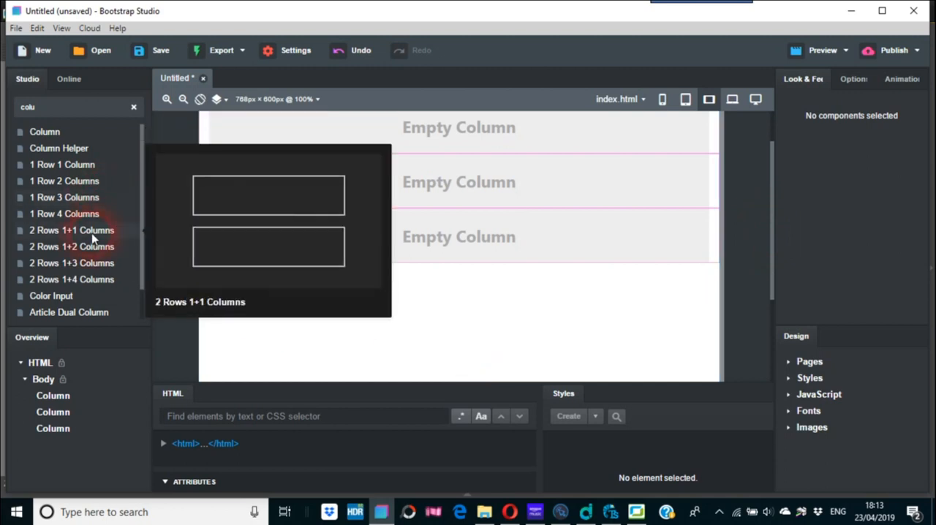
mouse_move(62, 165)
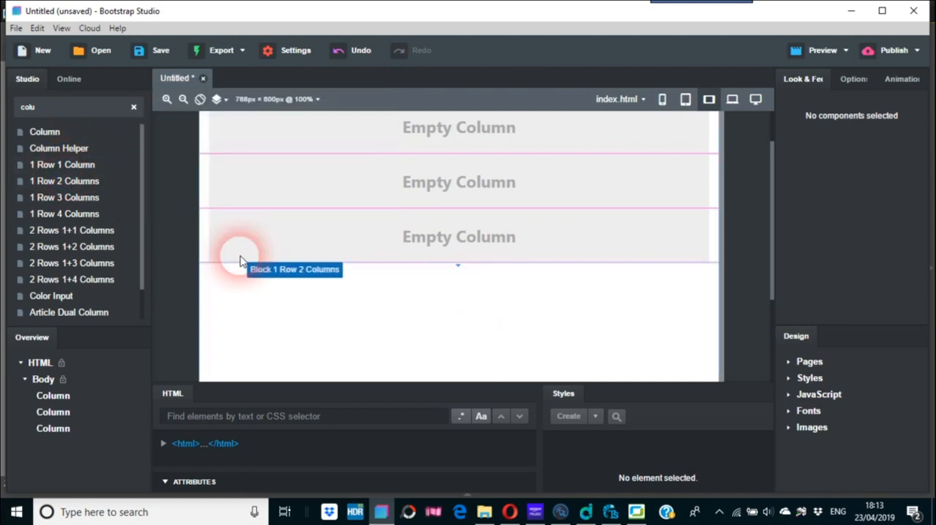
mouse_move(401, 265)
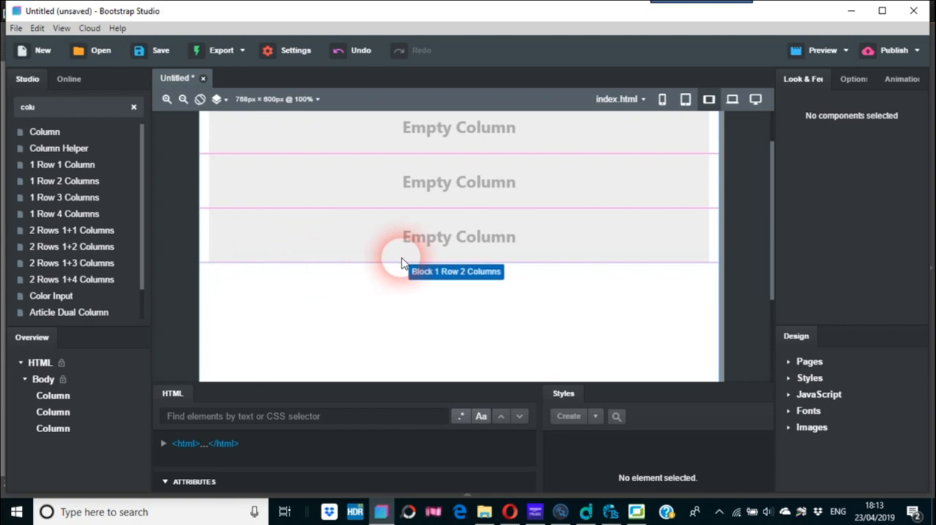
left_click_drag(403, 260, 417, 337)
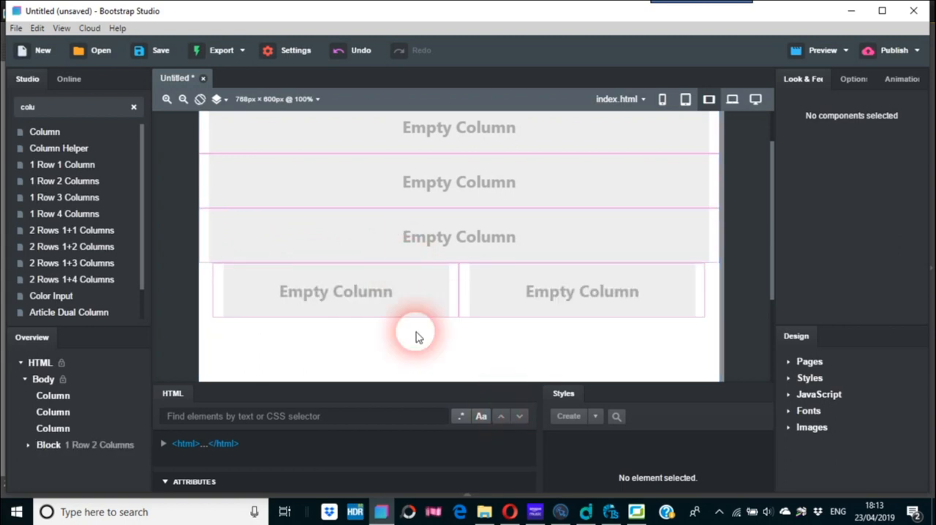
mouse_move(582, 292)
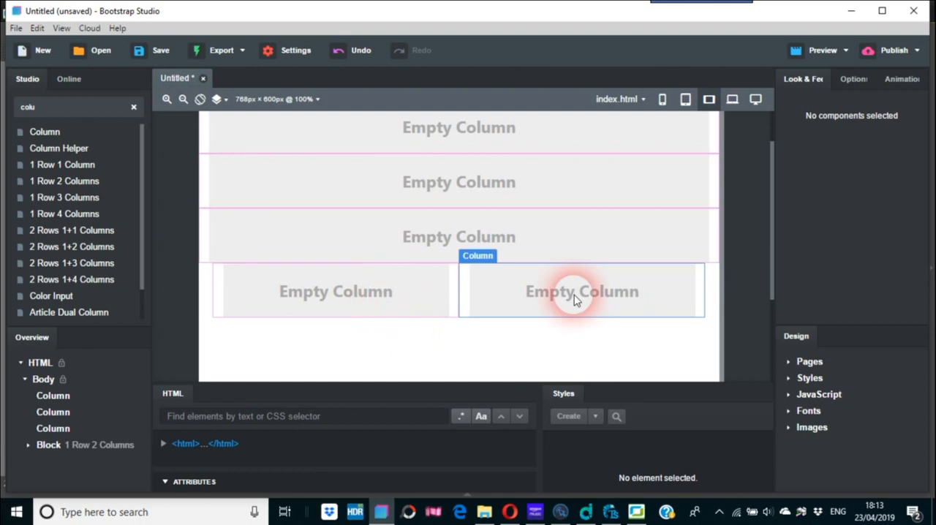
mouse_move(343, 289)
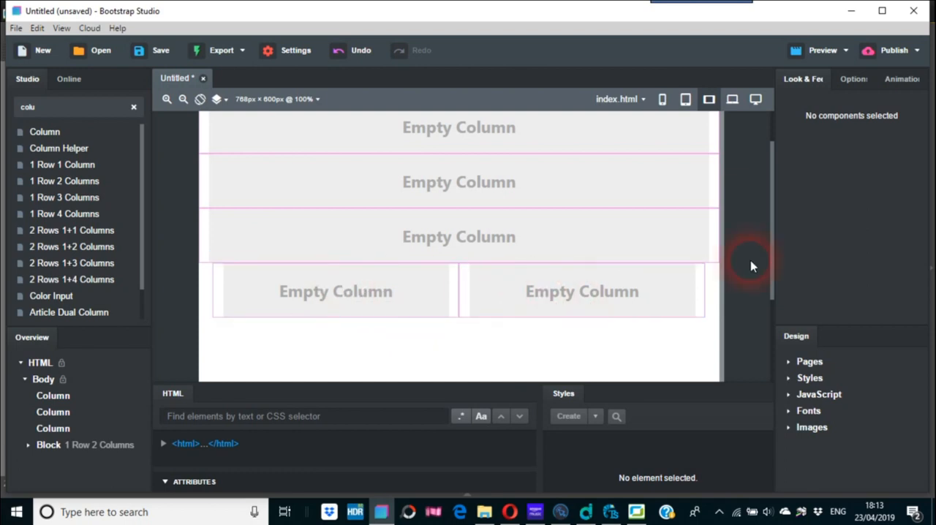
- Scroll the page down below the two-column block
scroll("down", 3)
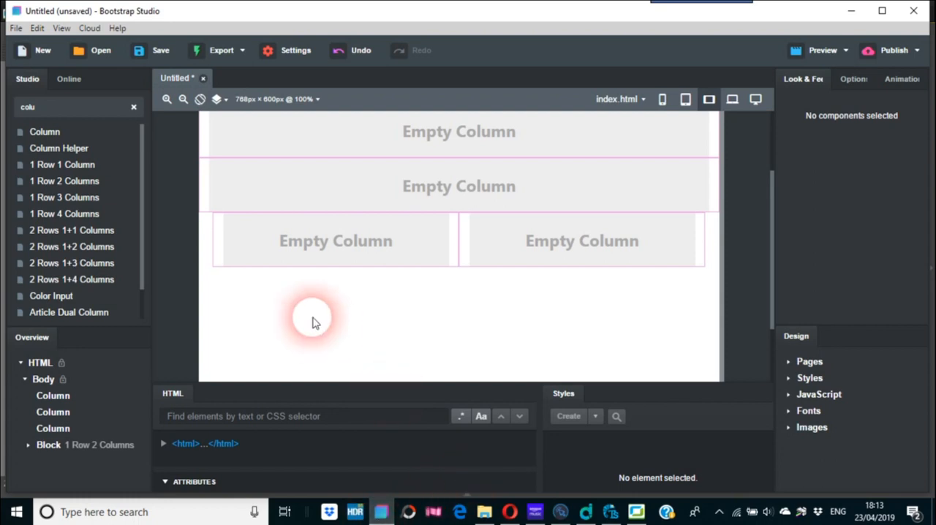
mouse_move(44, 132)
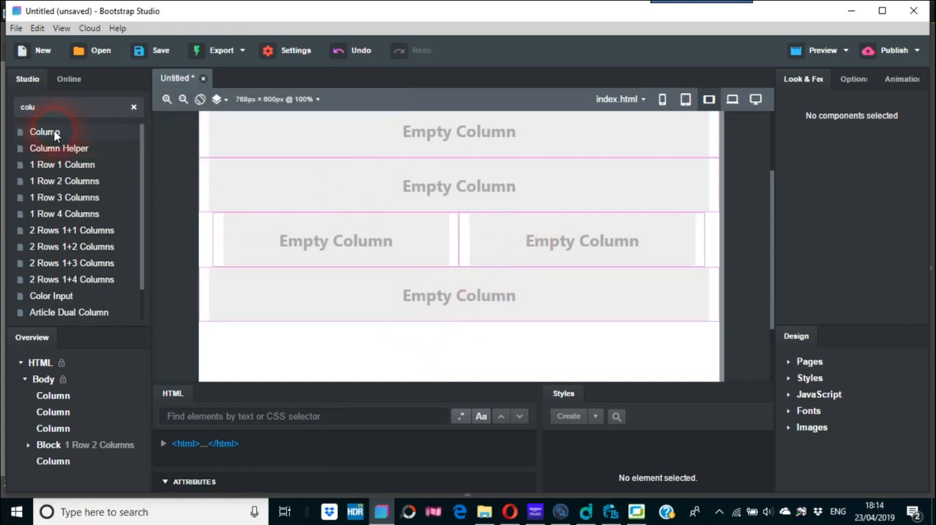
- Add an empty Column at the page bottom, then select the second column
left_click_drag(44, 131, 457, 329)
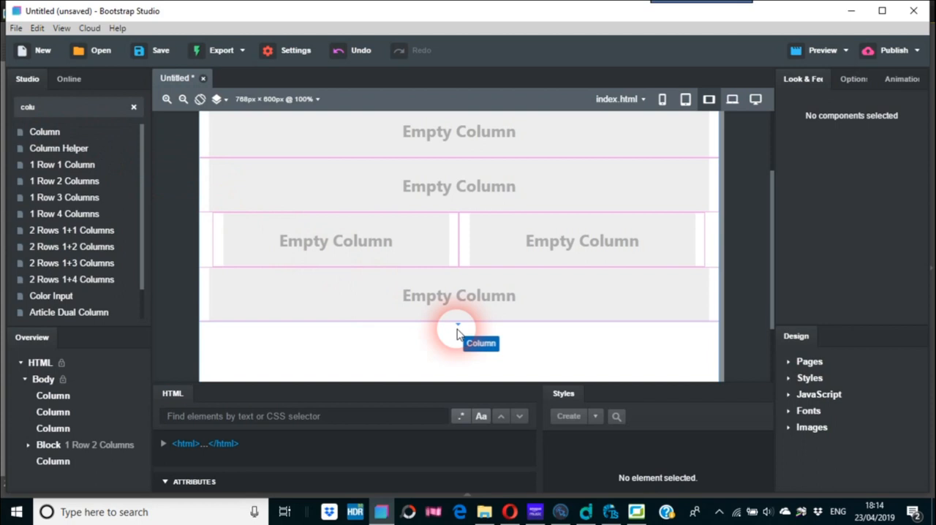
mouse_move(442, 324)
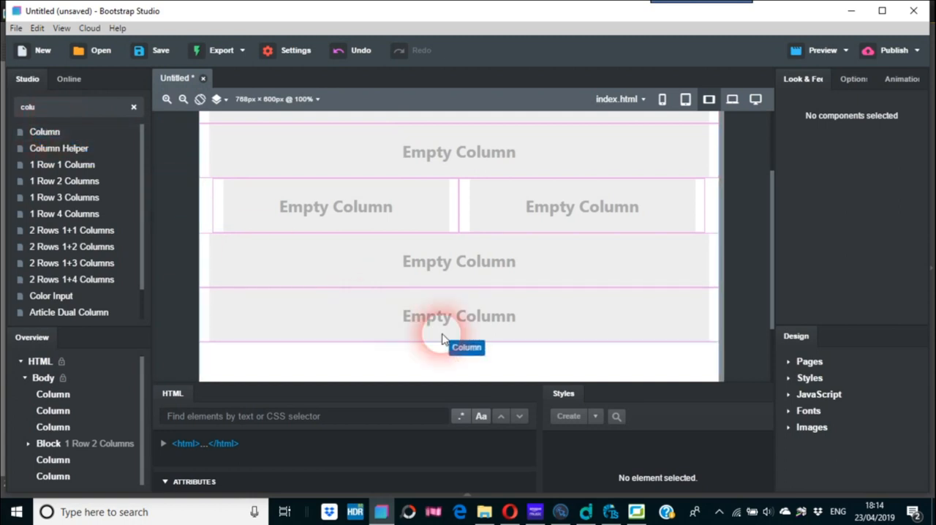
mouse_move(439, 340)
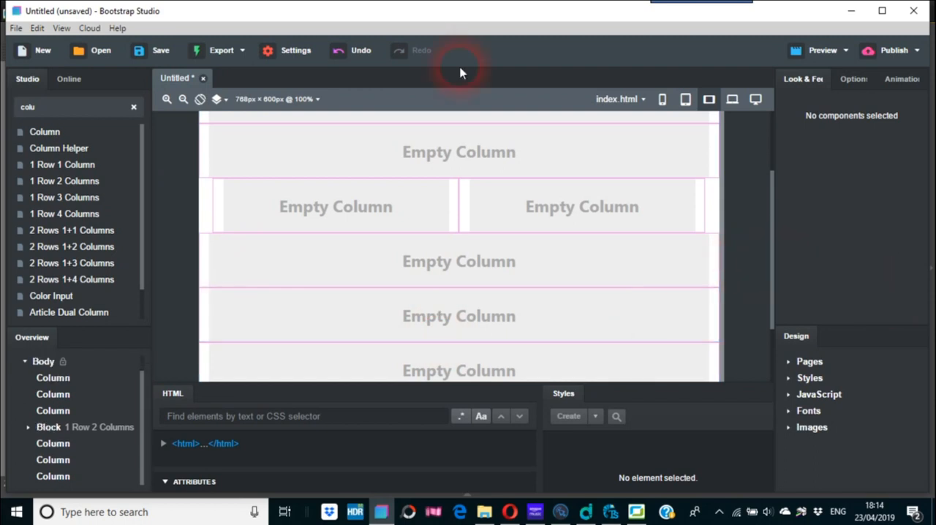
mouse_move(778, 209)
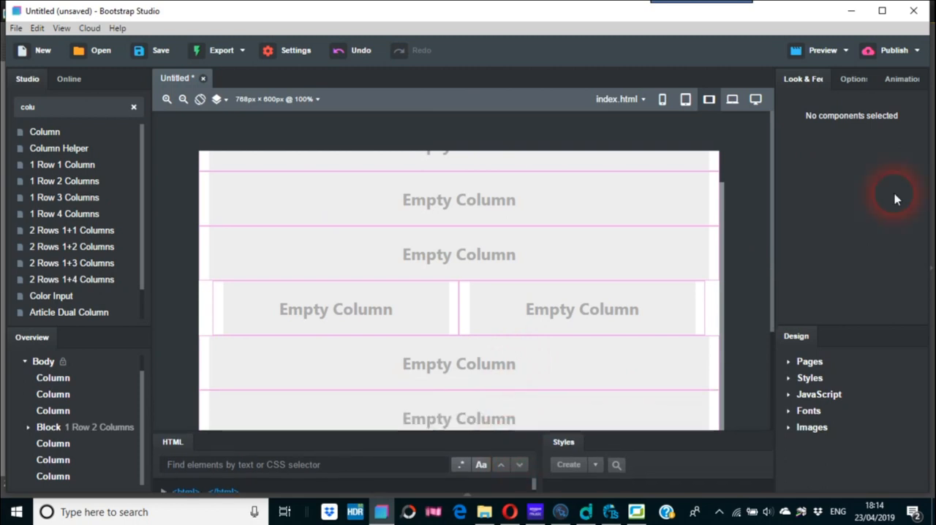
mouse_move(723, 223)
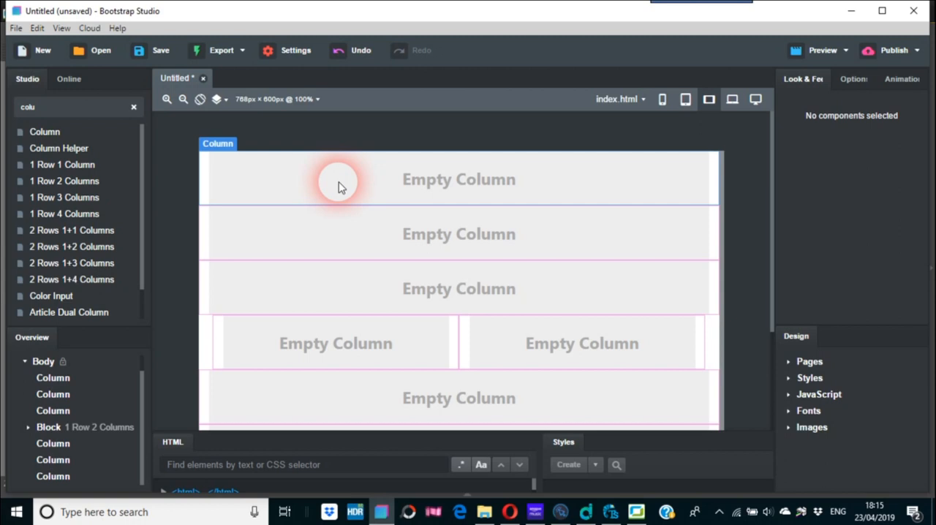
mouse_move(430, 245)
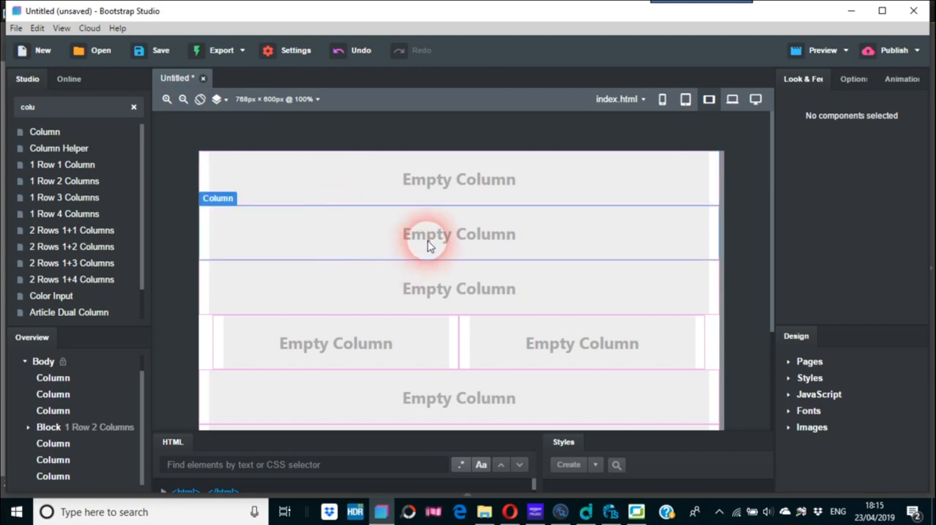
left_click(459, 233)
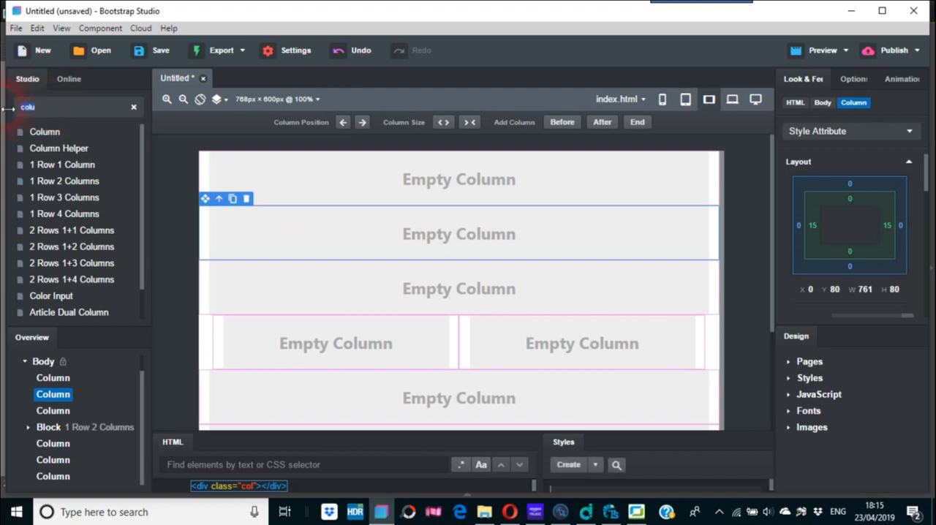
- Search the components for 'nav' to find the Navbar
type("nav")
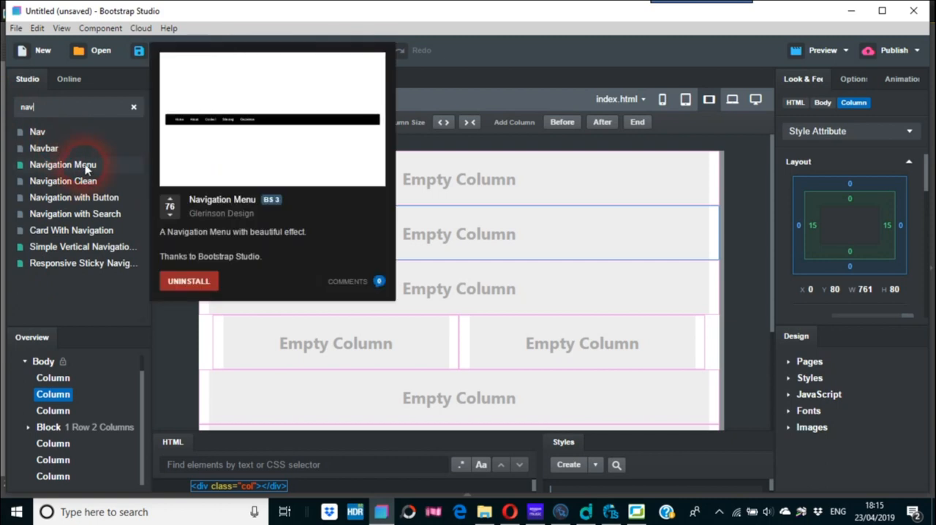
mouse_move(63, 181)
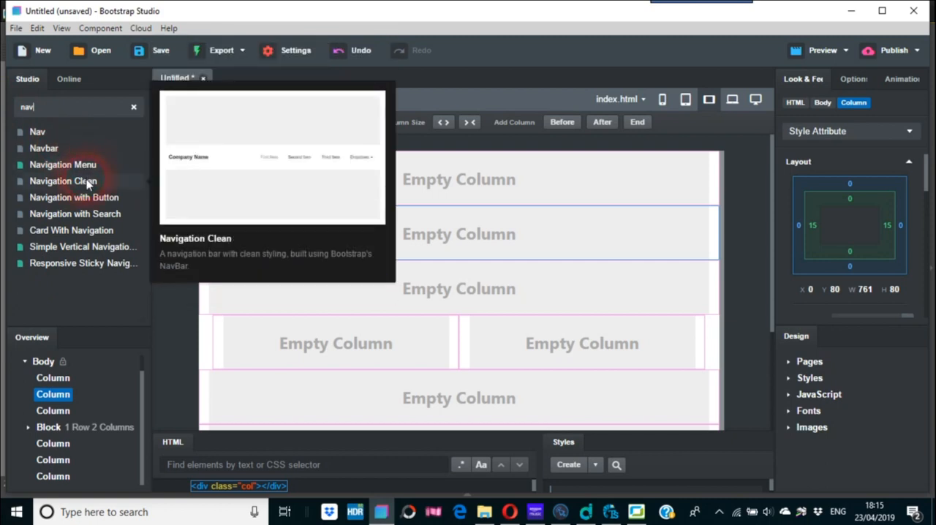
mouse_move(37, 132)
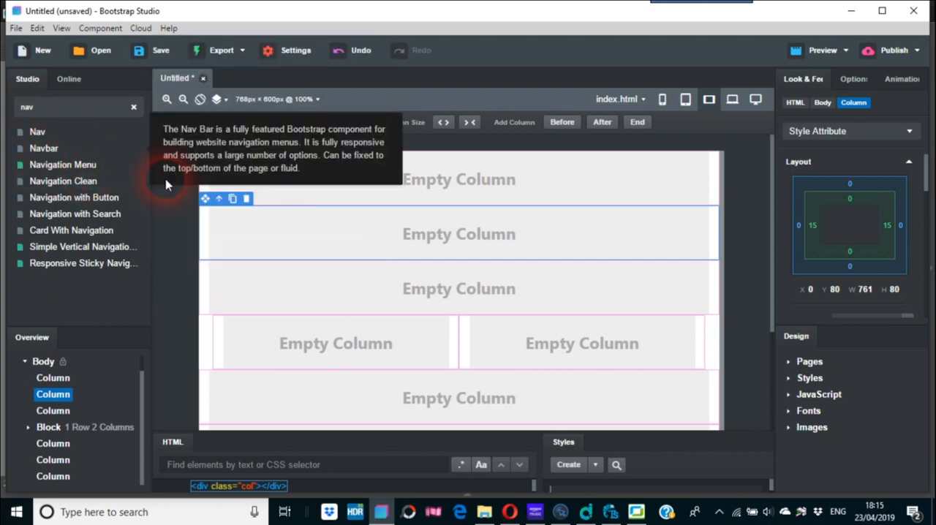
mouse_move(282, 234)
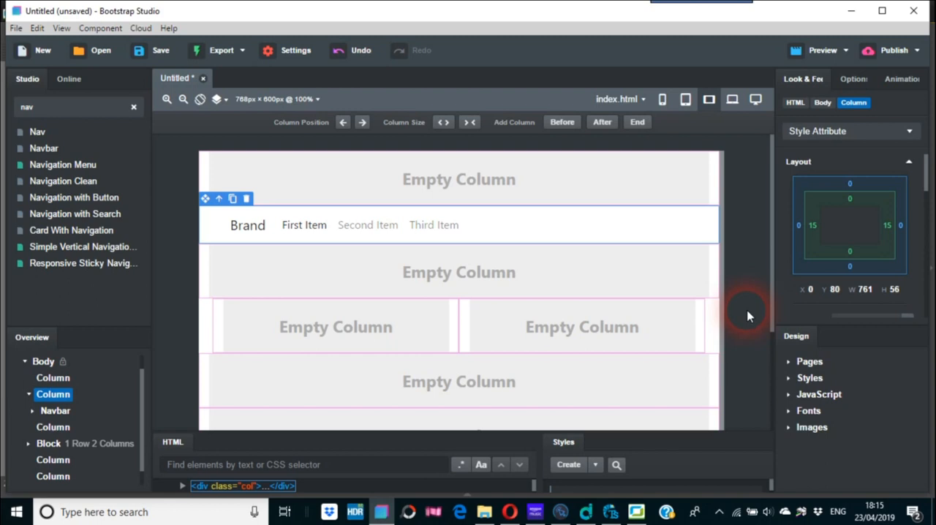
mouse_move(399, 327)
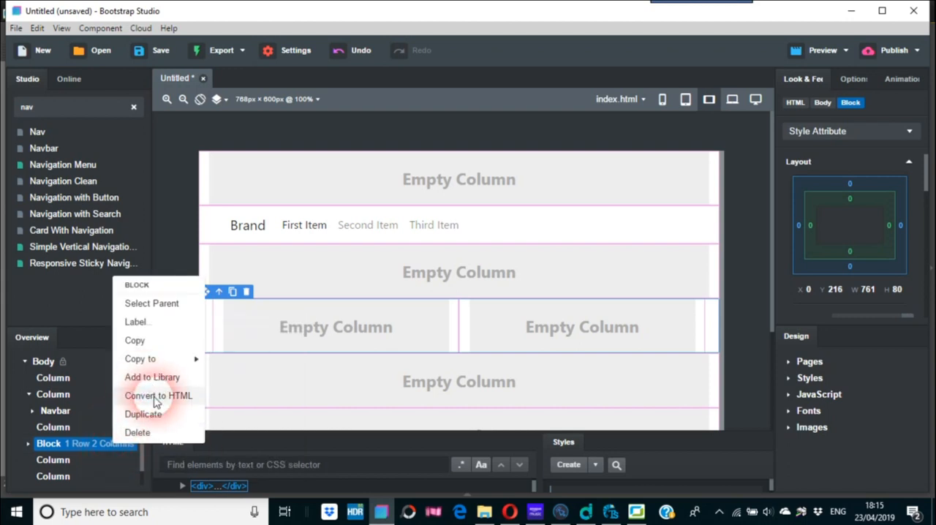
- Convert the two-column block to Custom Code and open its code editor
left_click(158, 396)
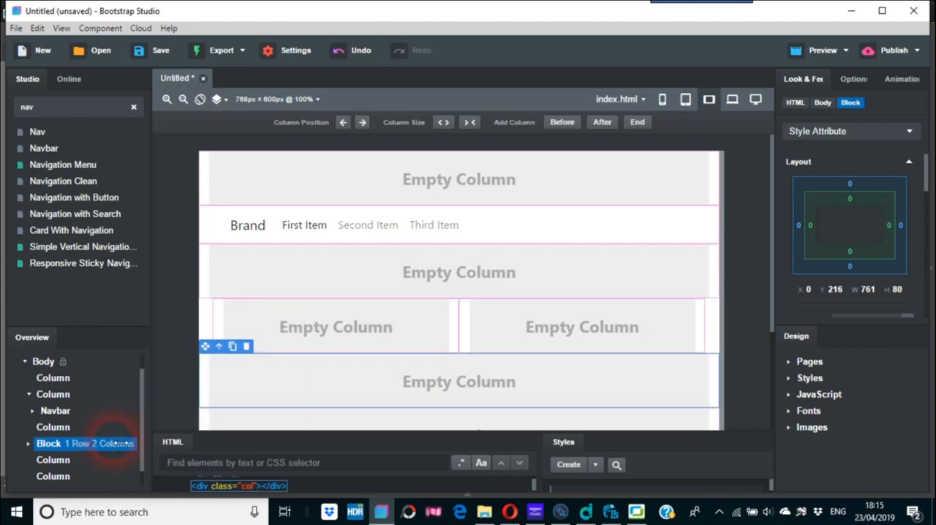
left_click(52, 459)
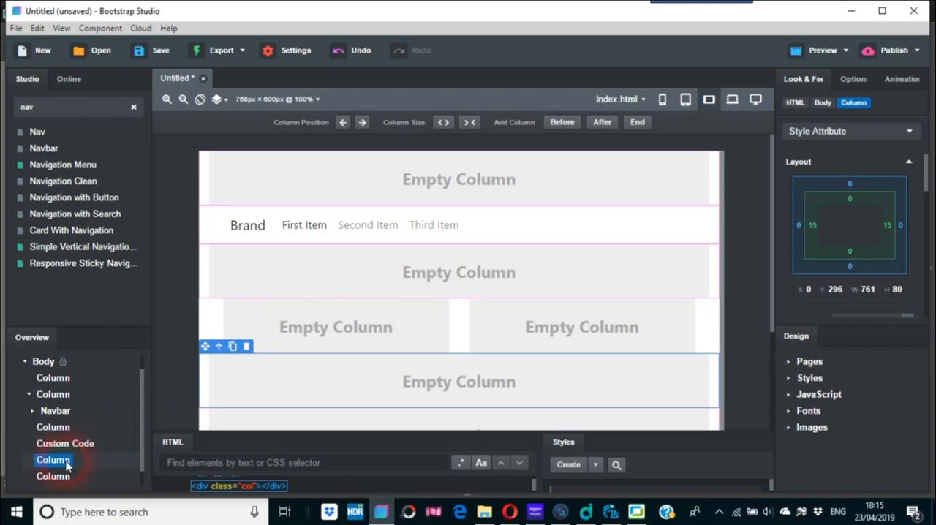
right_click(52, 460)
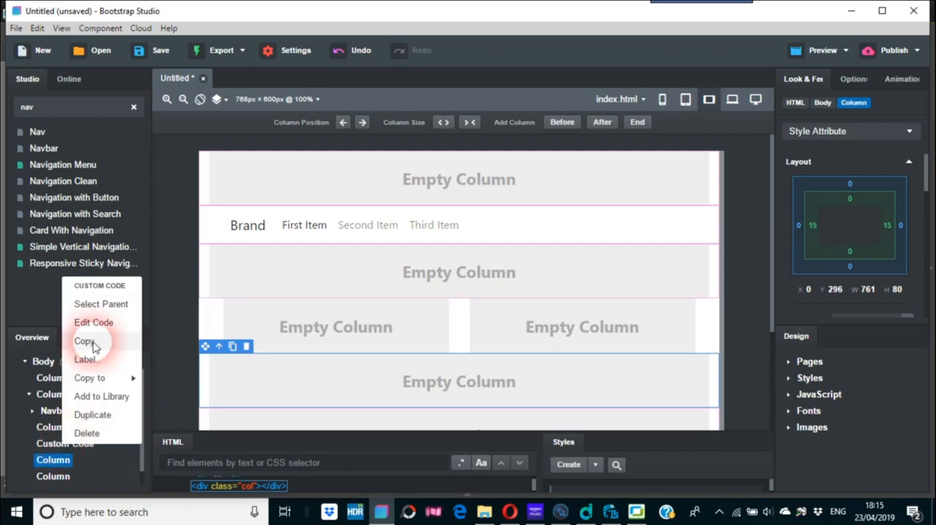
left_click(93, 323)
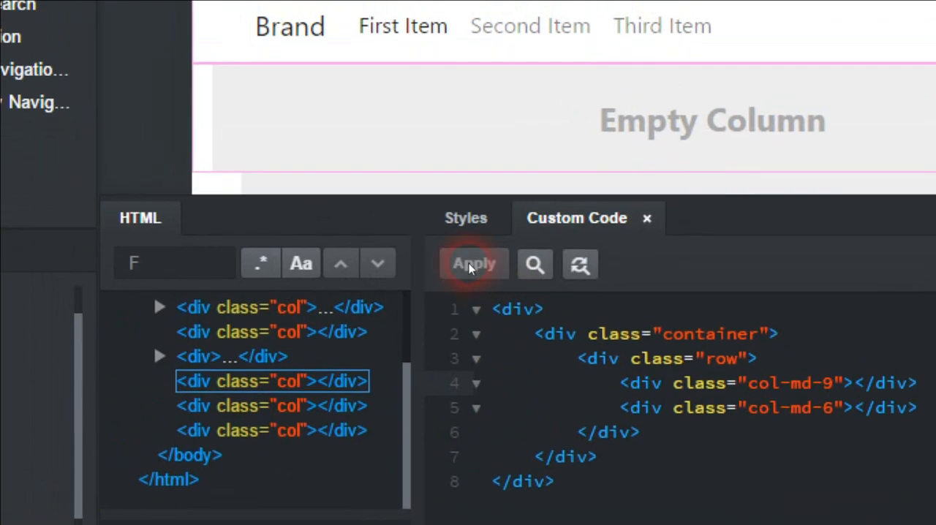
left_click(474, 264)
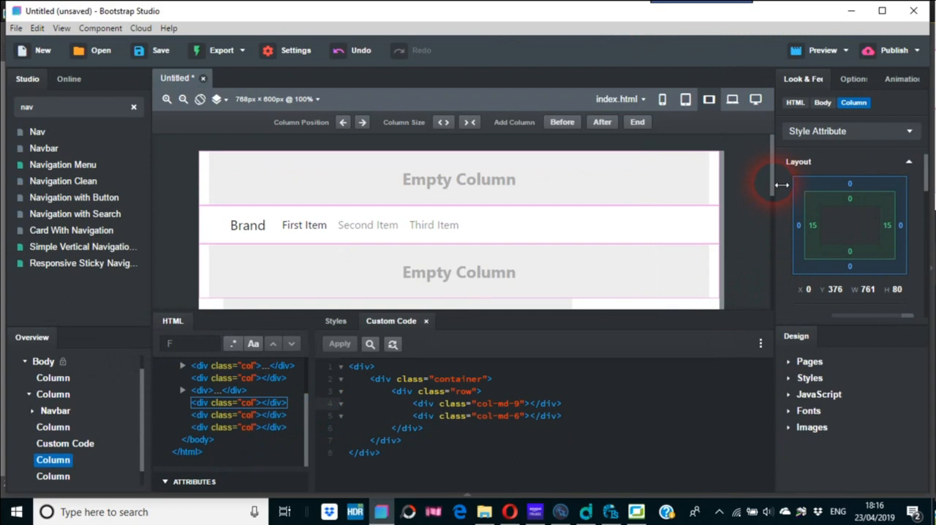
mouse_move(739, 185)
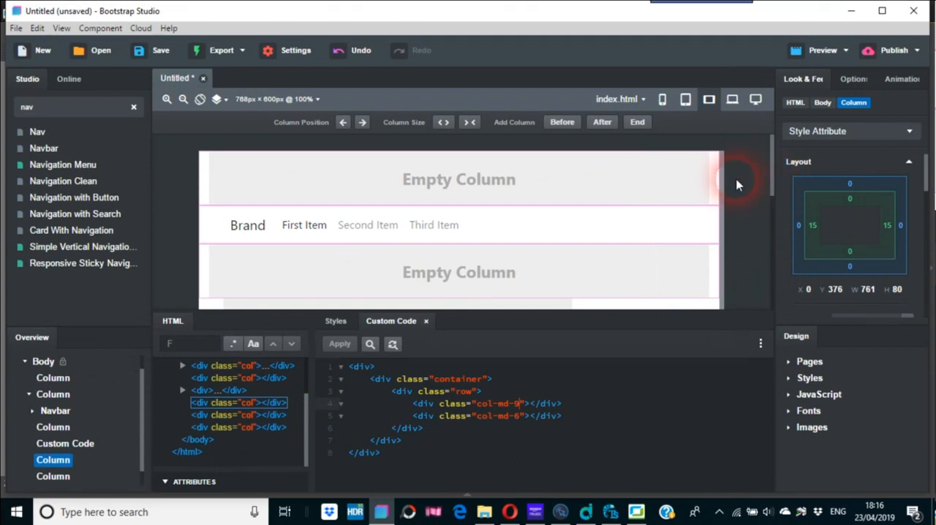
mouse_move(783, 192)
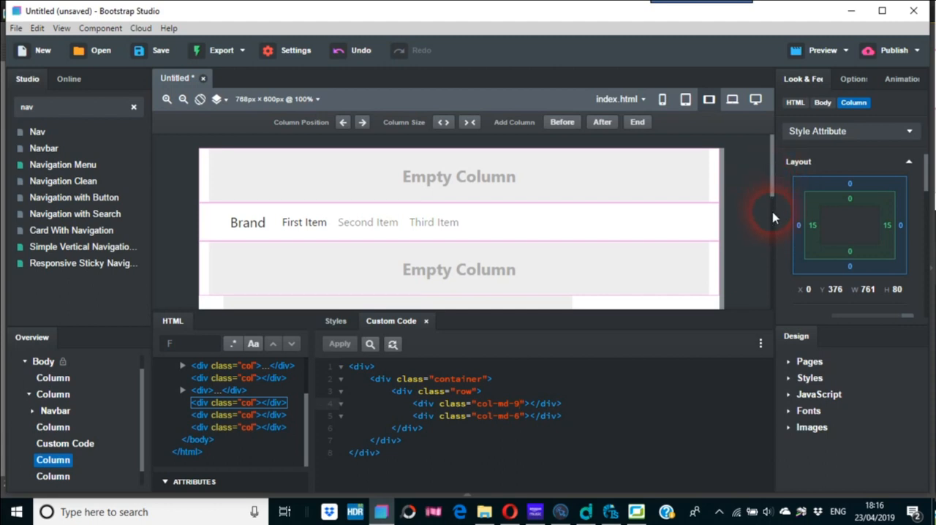
scroll("down", 3)
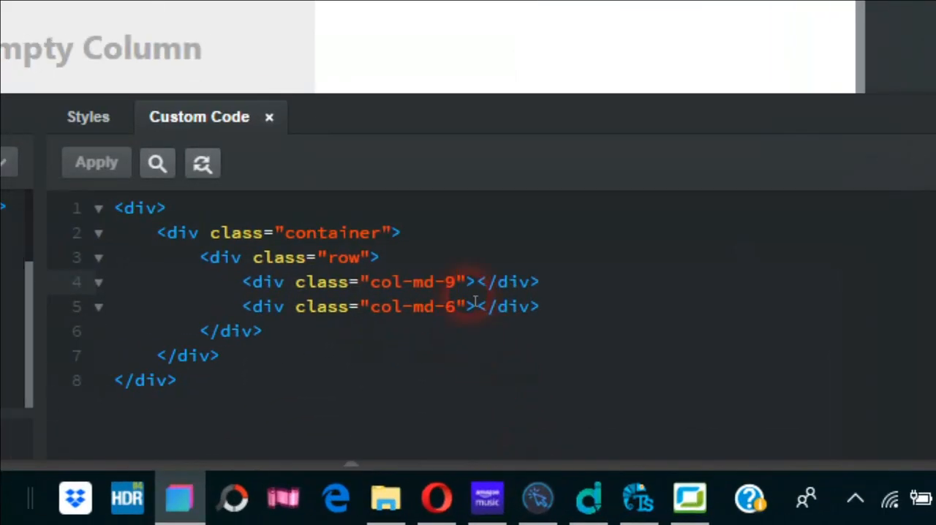
- Change the custom column classes to col-md-7 and col-md-5 and apply
key("Backspace")
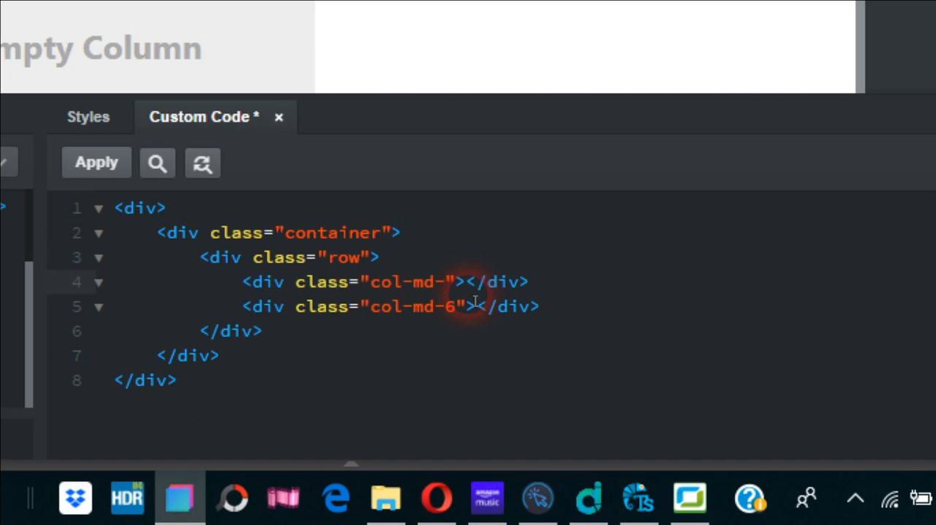
type("7")
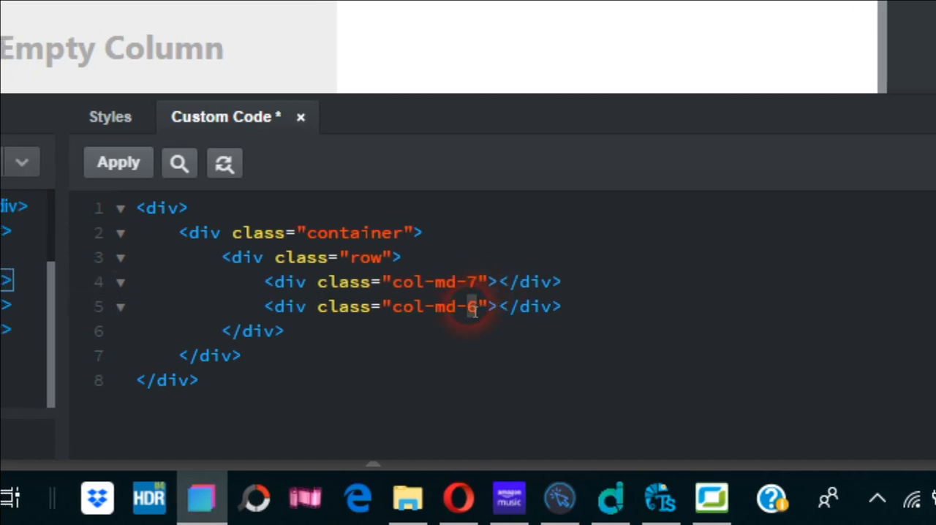
type("5")
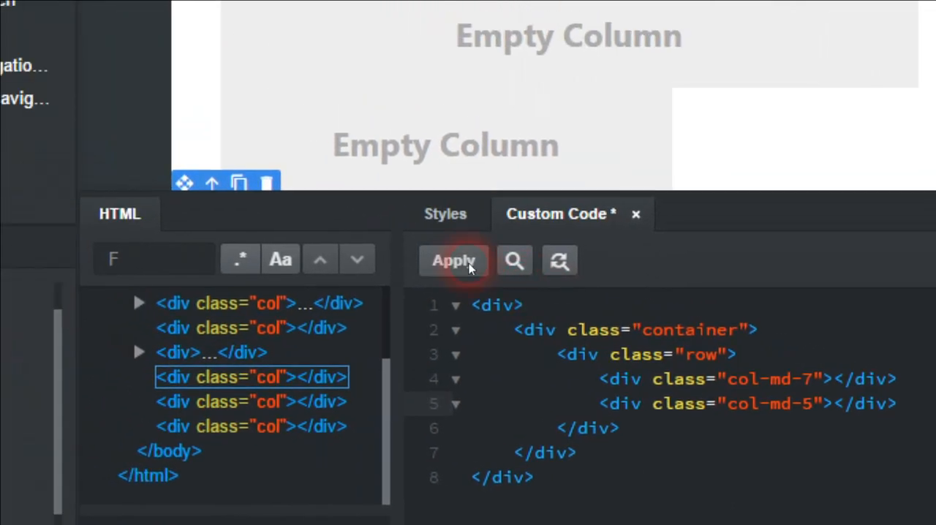
left_click(453, 260)
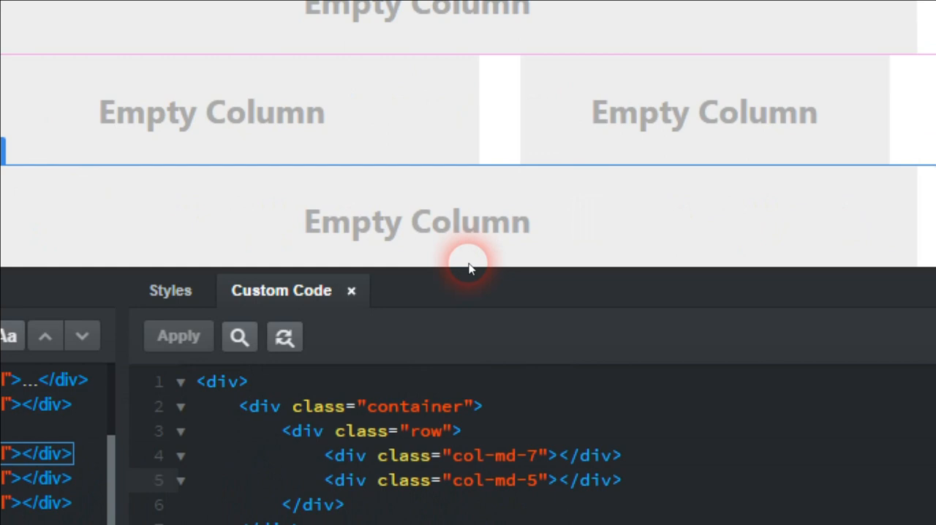
scroll("down", 3)
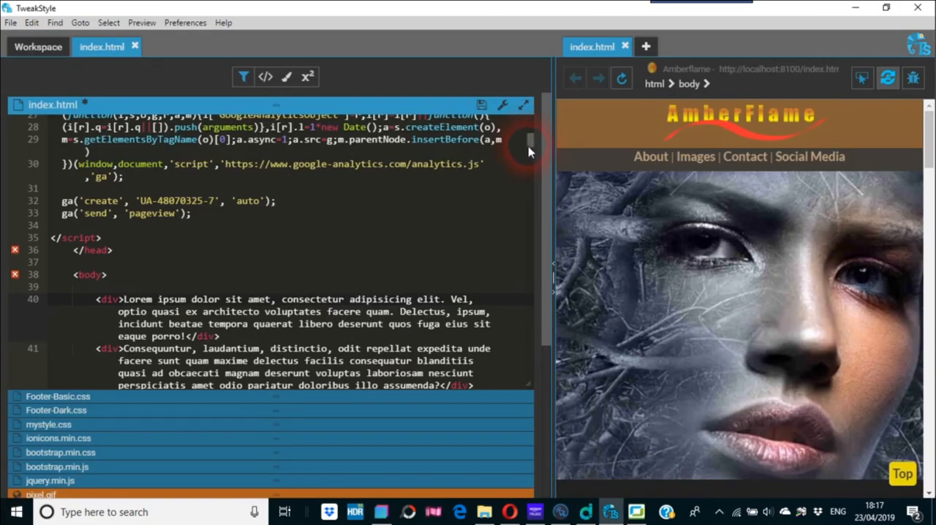
- Scroll index.html down to the lorem ipsum paragraph divs and select them
scroll("down", 3)
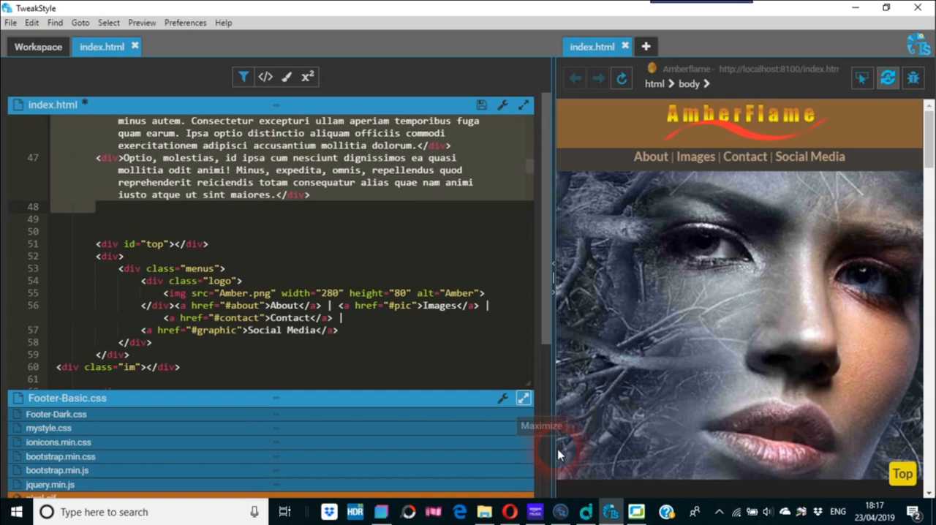
left_click(380, 512)
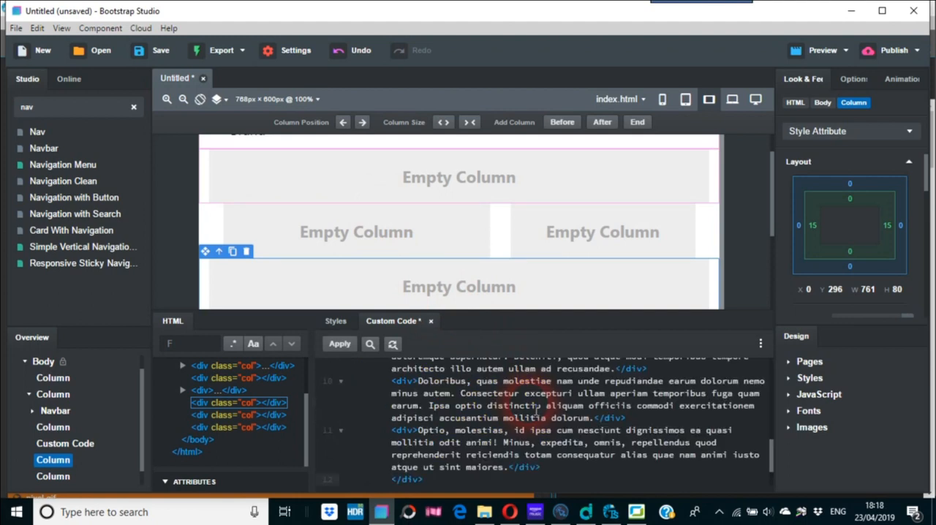
left_click(338, 344)
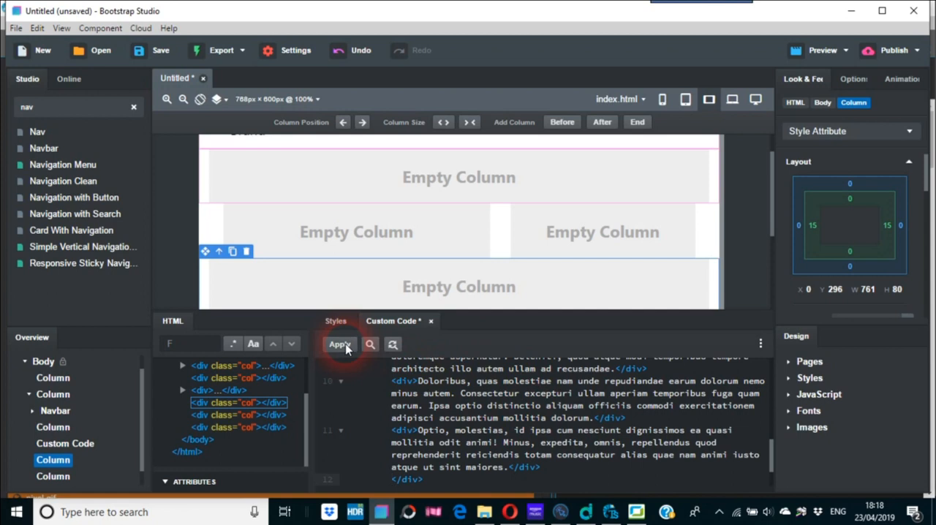
left_click(340, 343)
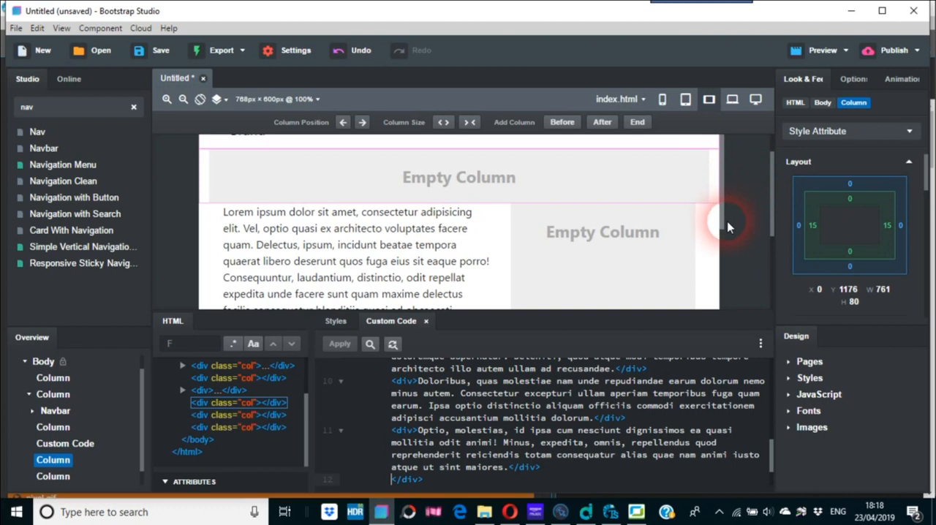
scroll("down", 3)
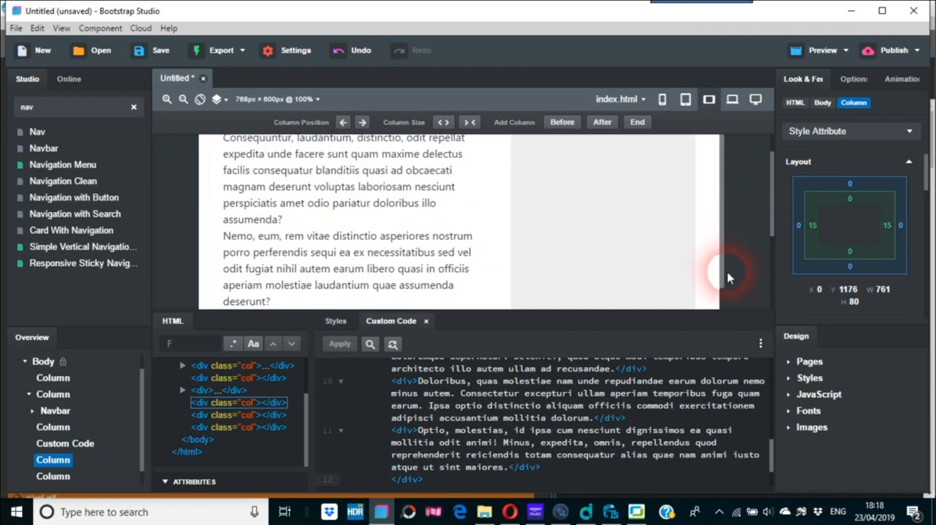
scroll("down", 3)
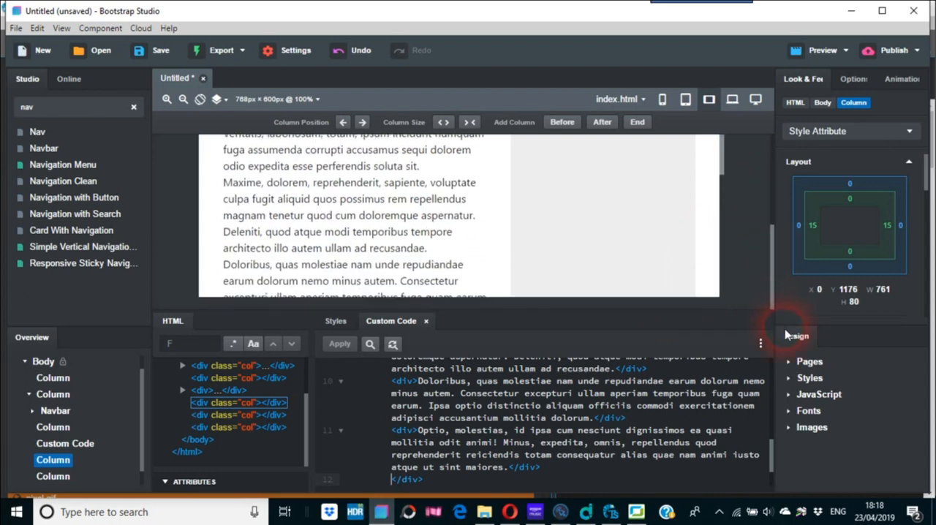
scroll("down", 3)
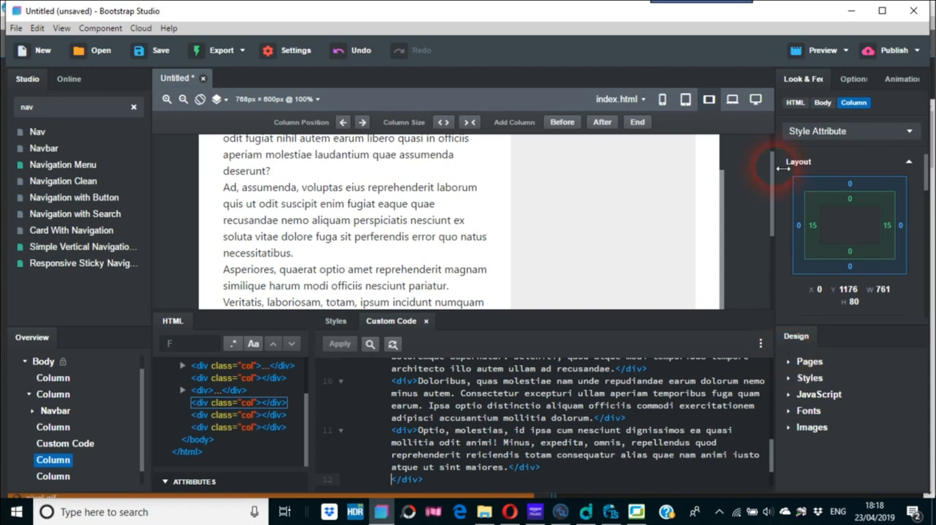
- Enable the live preview and launch the page in the browser from Preview Options
left_click(849, 49)
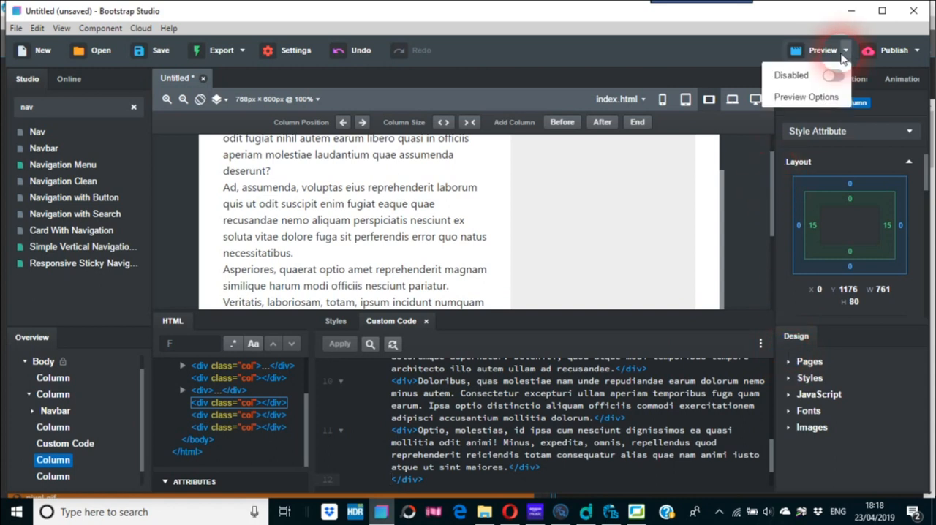
left_click(832, 76)
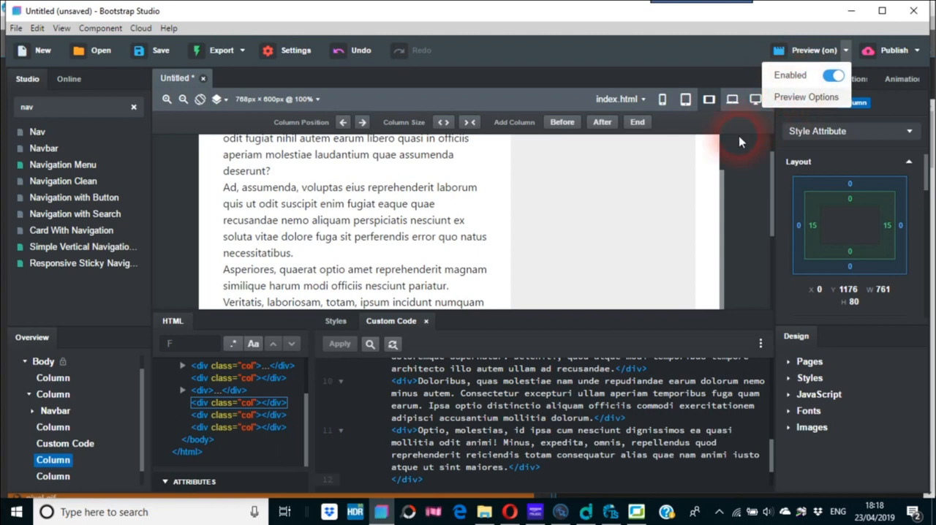
left_click(806, 96)
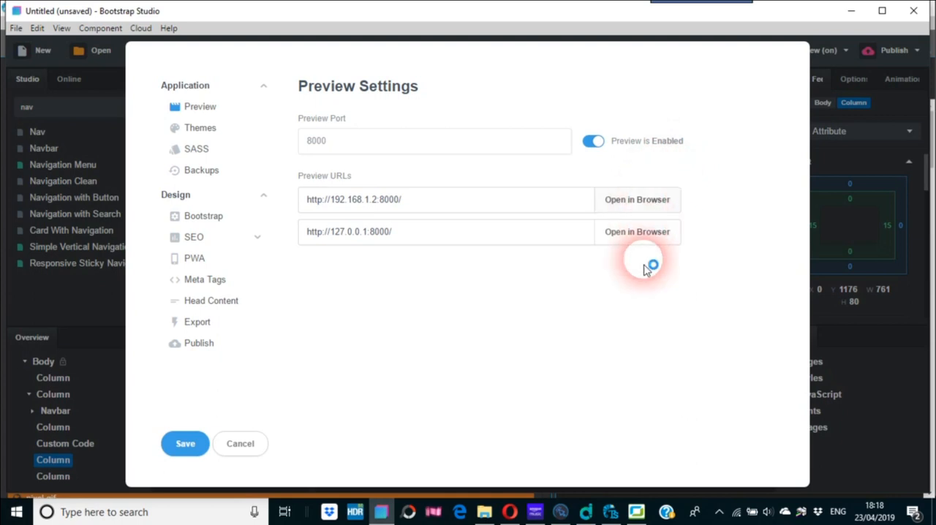
triple_click(353, 199)
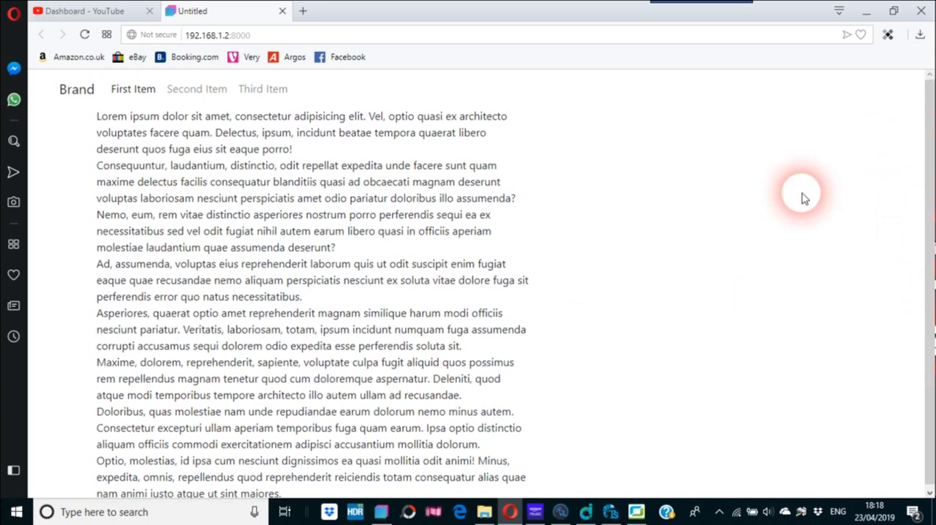
mouse_move(760, 241)
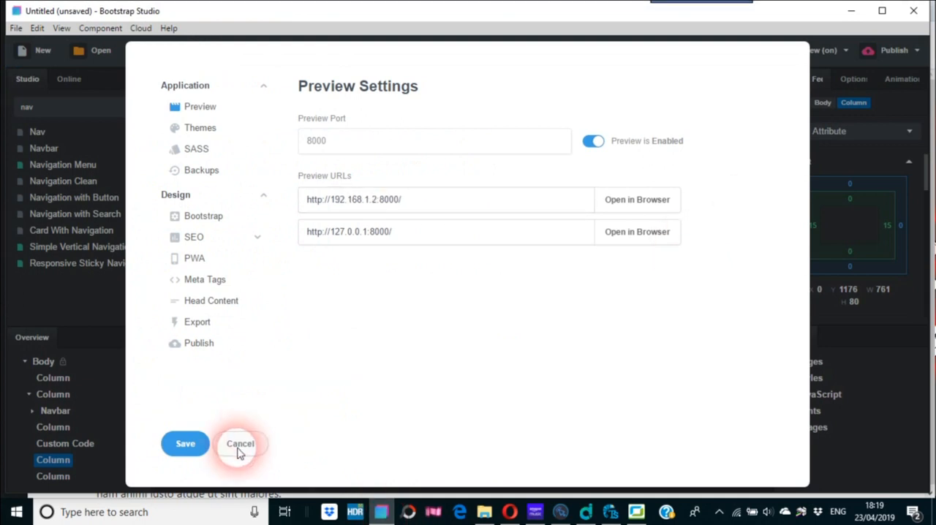
- Cancel the Preview Settings dialog and scroll the canvas down to the empty bottom columns
left_click(240, 443)
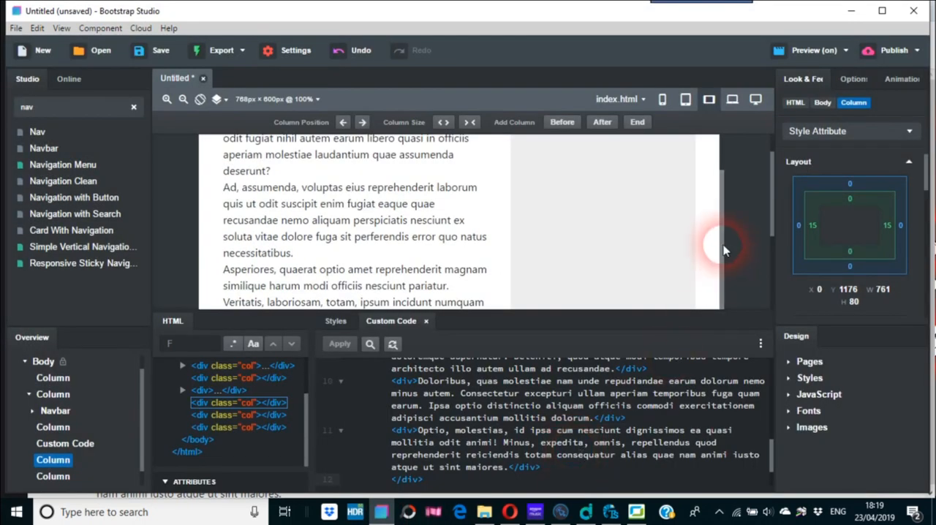
scroll("down", 3)
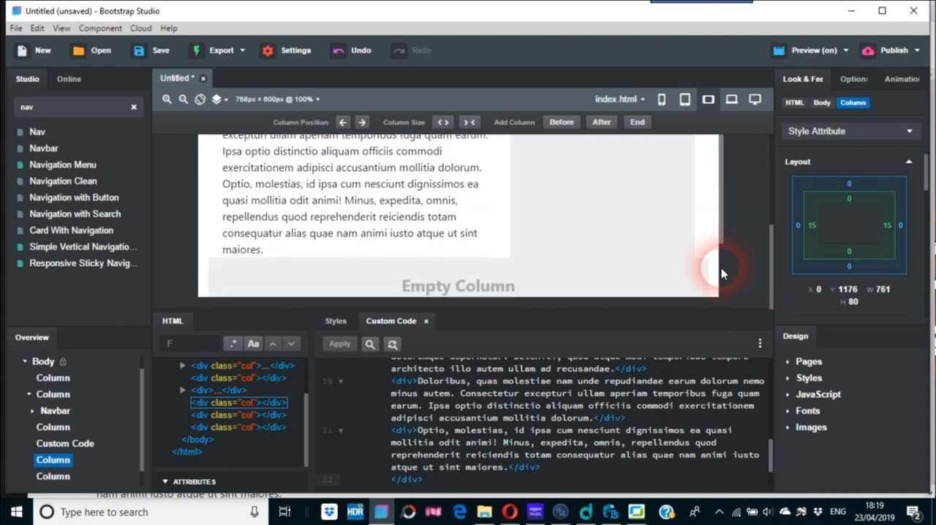
scroll("down", 3)
type("footer")
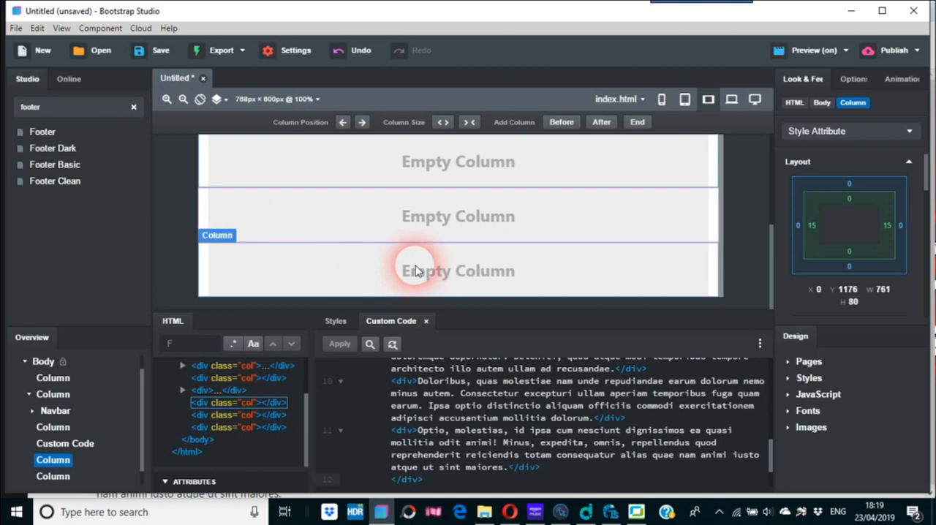
mouse_move(622, 279)
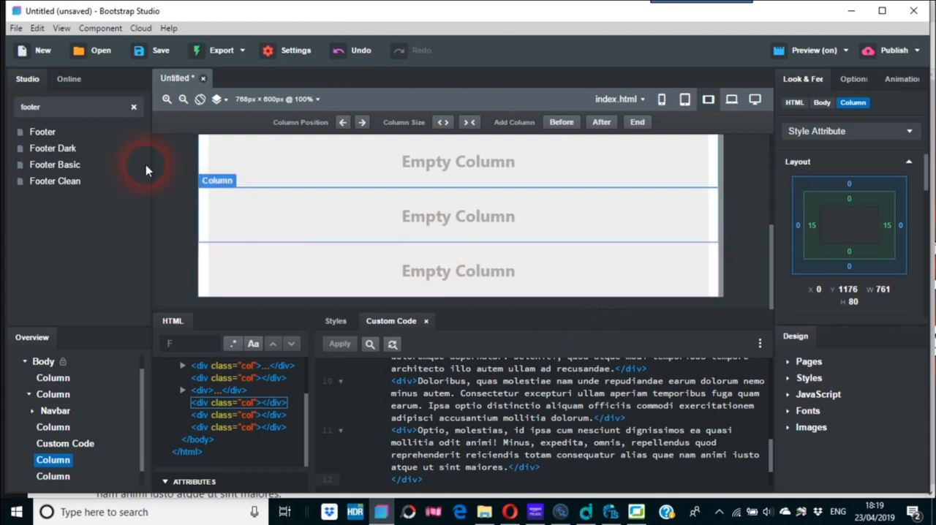
mouse_move(53, 147)
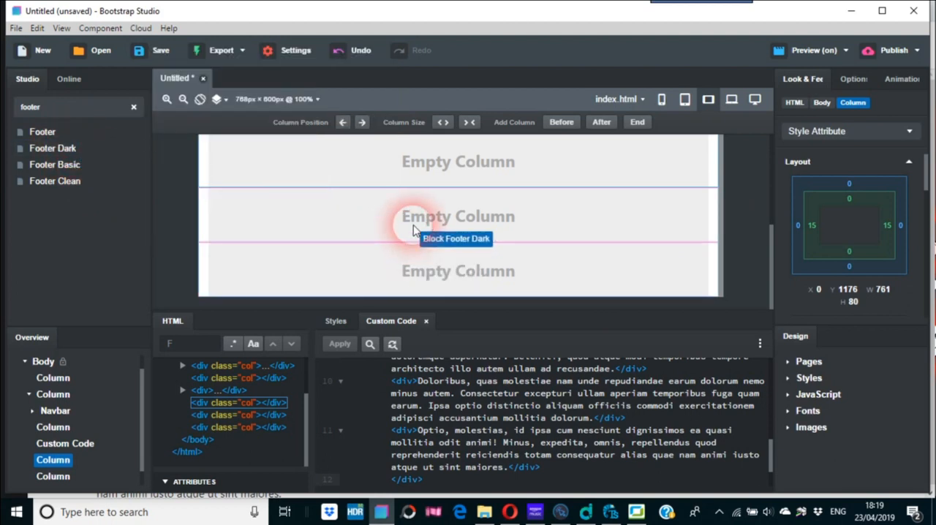
mouse_move(415, 241)
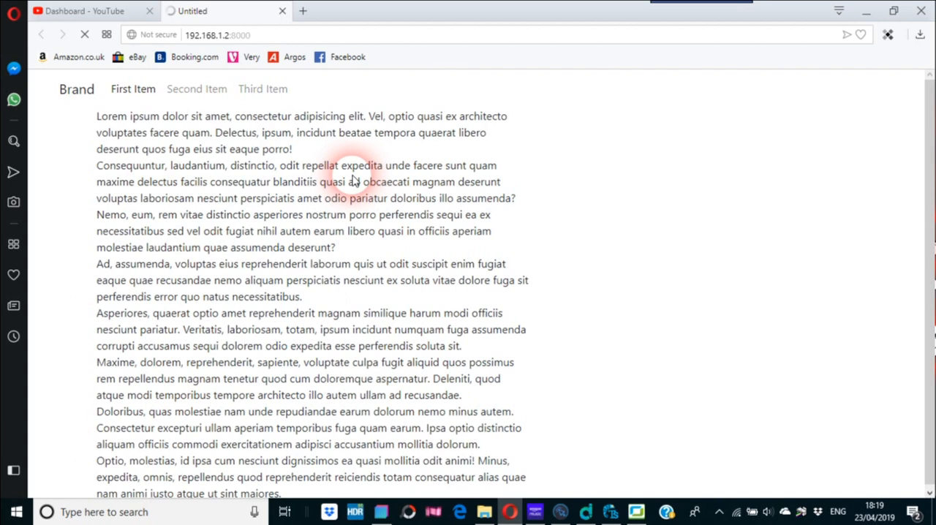
mouse_move(172, 35)
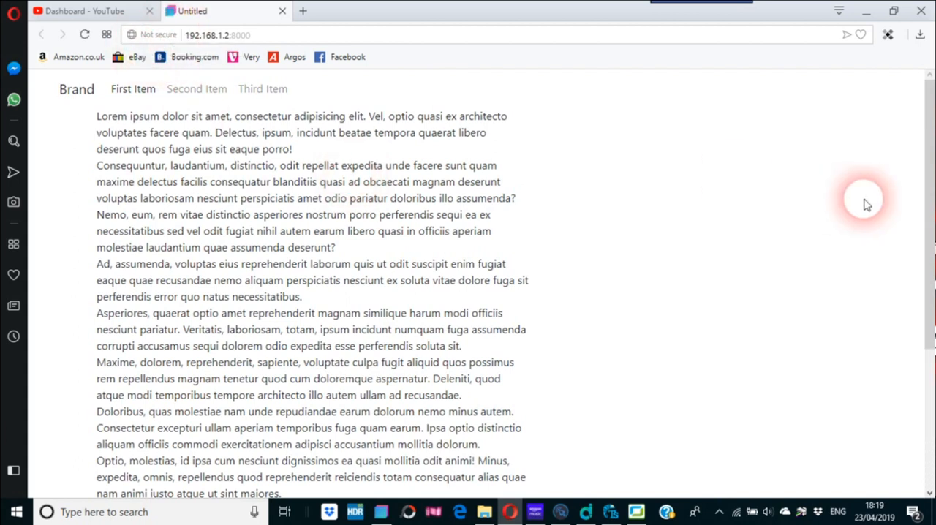
- Scroll the Opera preview down to the dark footer, then return to Bootstrap Studio
scroll("down", 3)
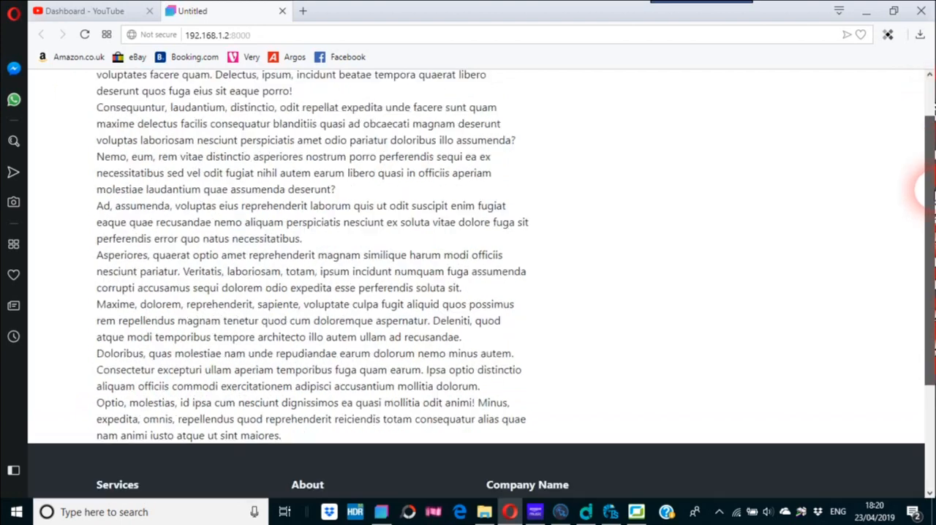
scroll("down", 3)
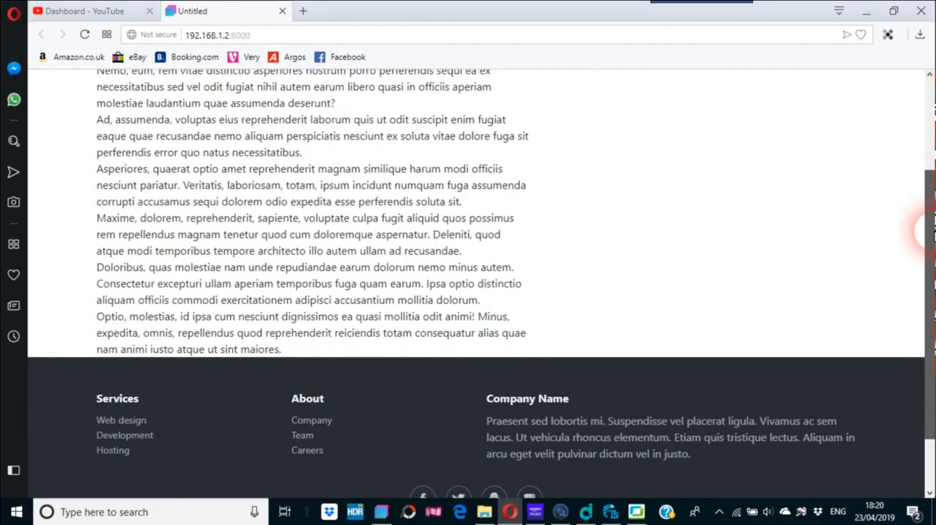
mouse_move(893, 11)
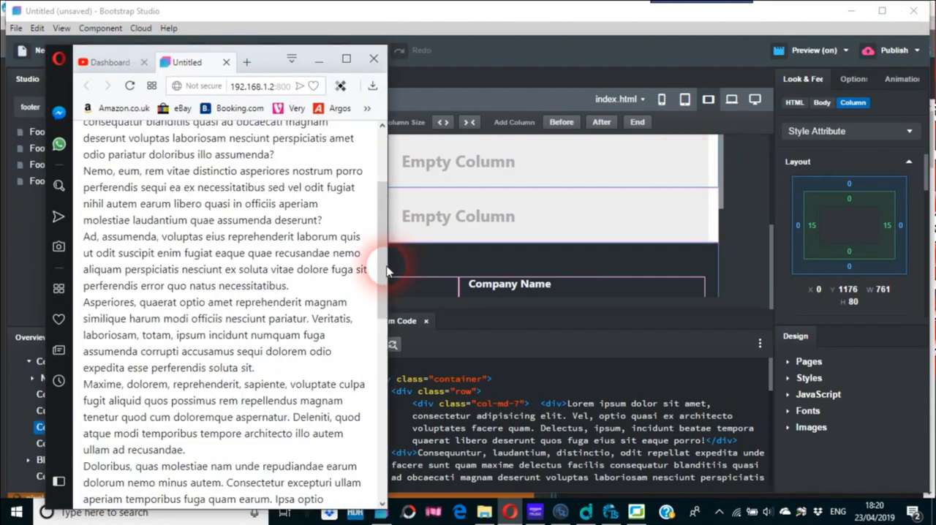
scroll("down", 3)
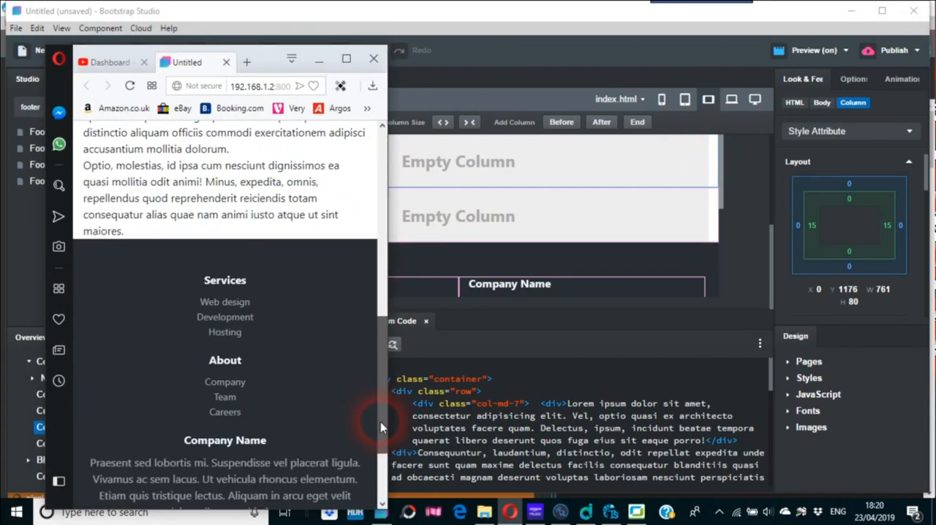
scroll("down", 3)
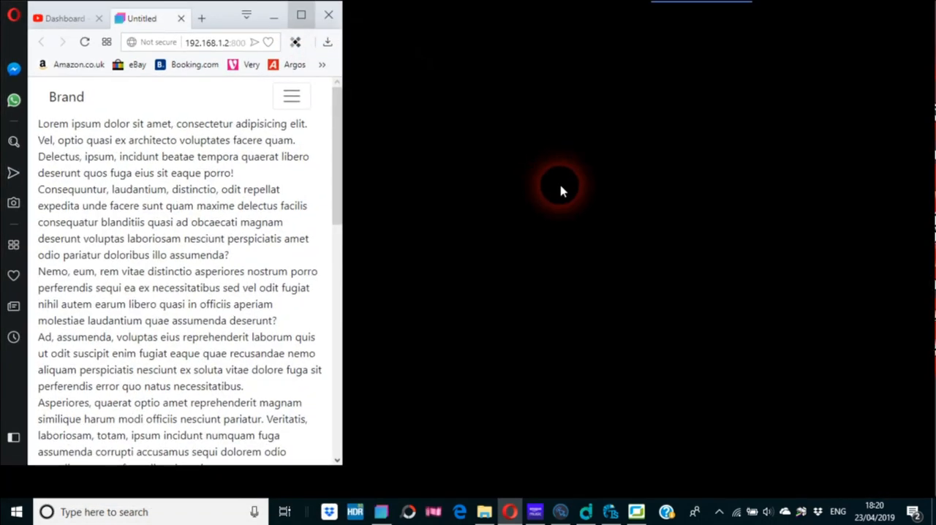
left_click(300, 15)
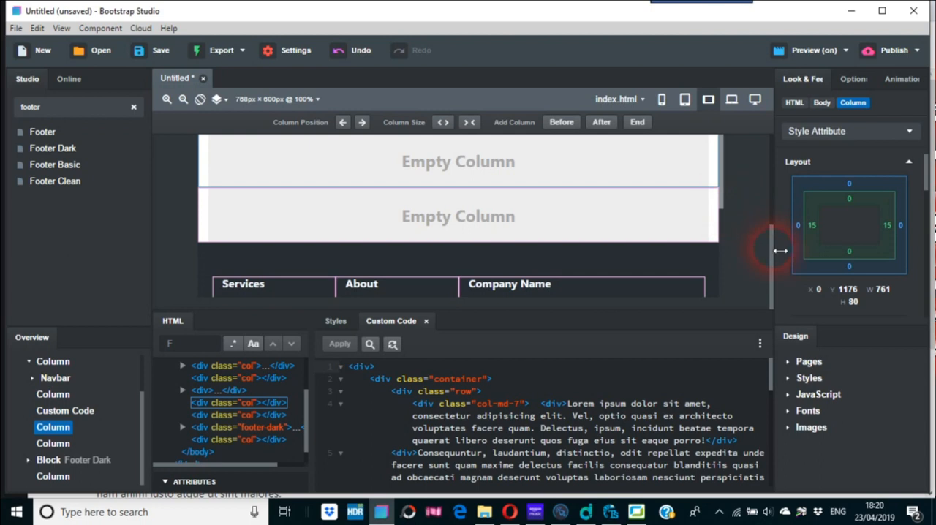
mouse_move(657, 309)
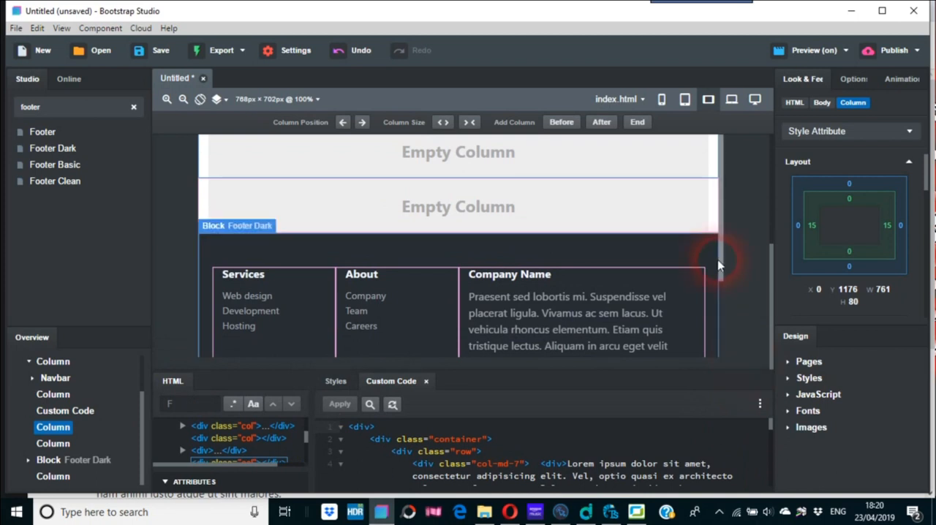
scroll("down", 3)
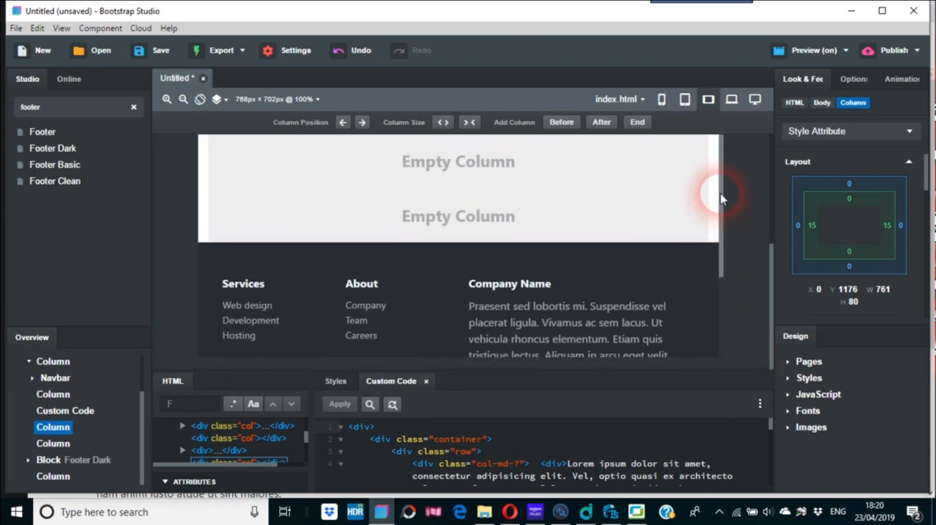
scroll("down", 3)
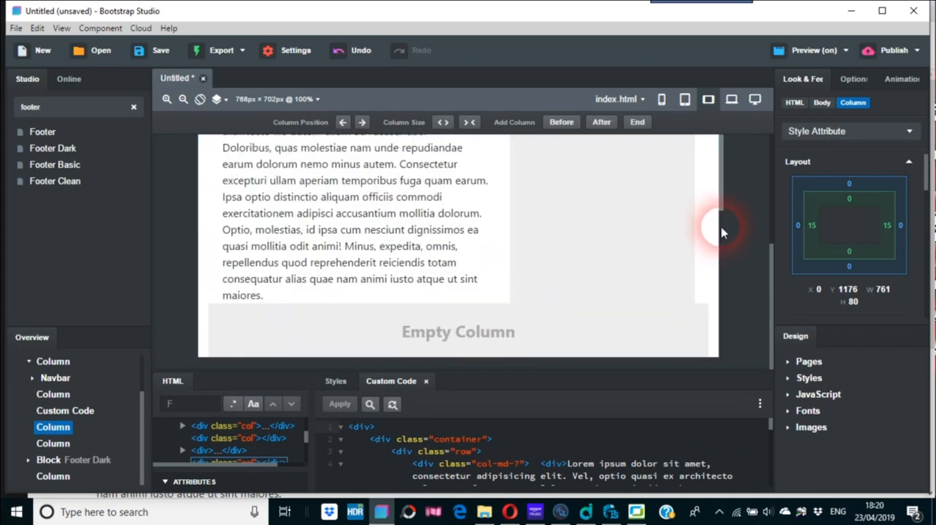
scroll("down", 3)
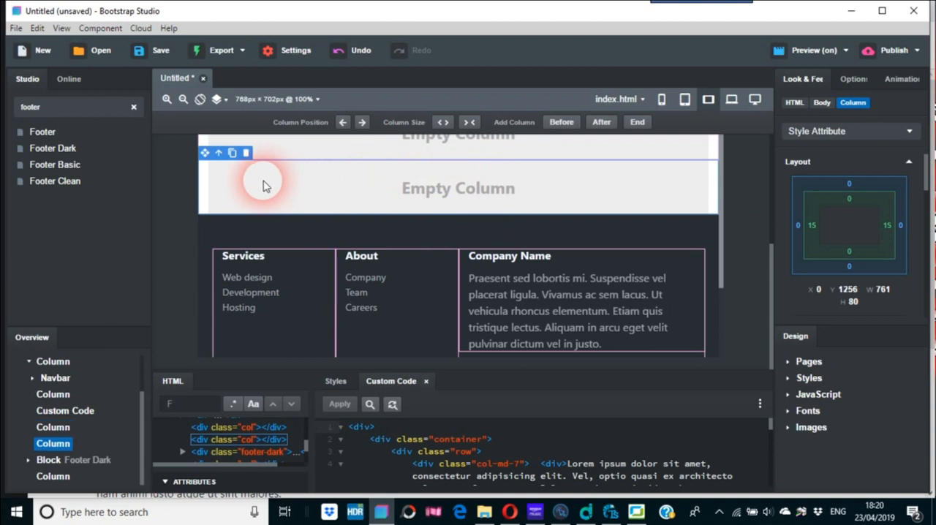
- Turn the empty column above the footer into a Custom Code block and edit its code
right_click(52, 443)
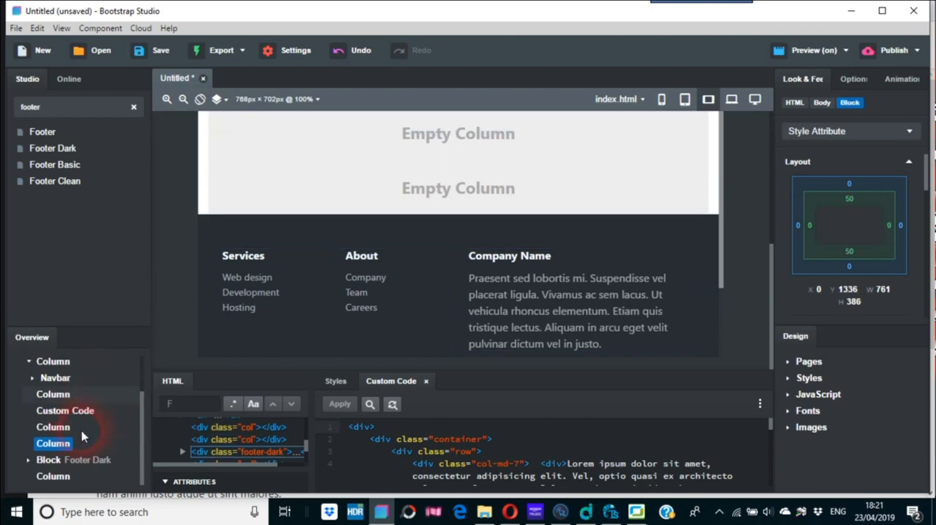
left_click(73, 459)
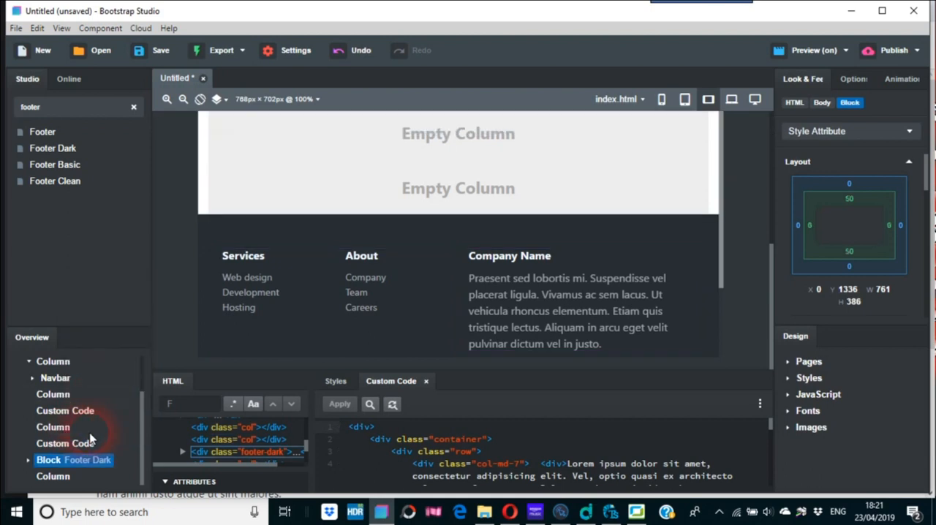
left_click(66, 443)
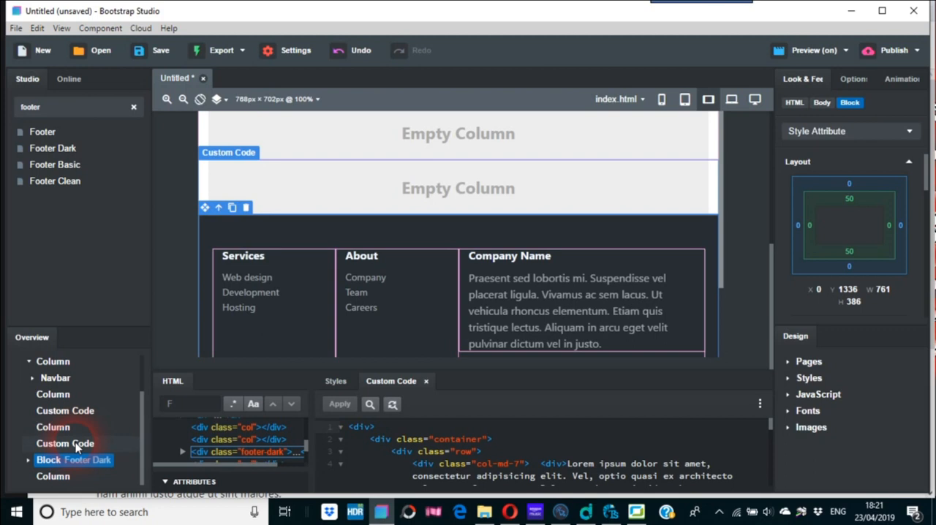
right_click(65, 443)
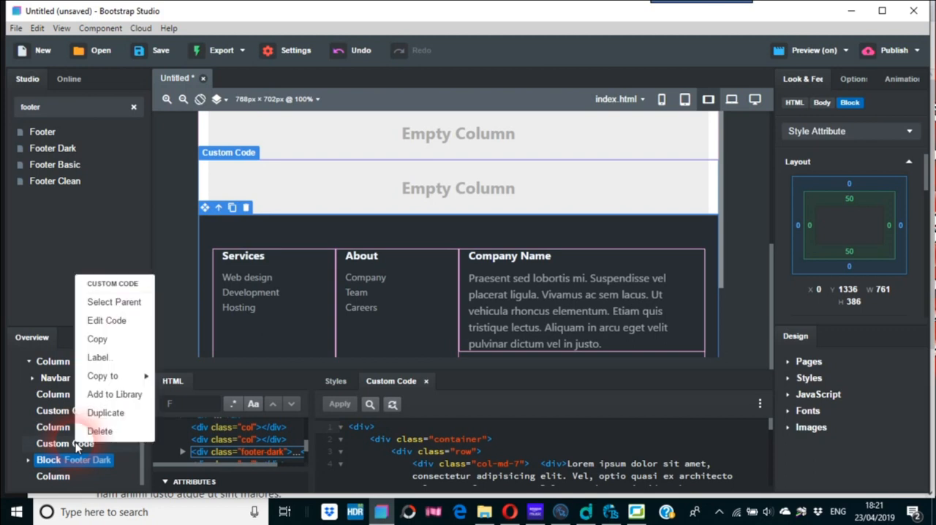
left_click(106, 320)
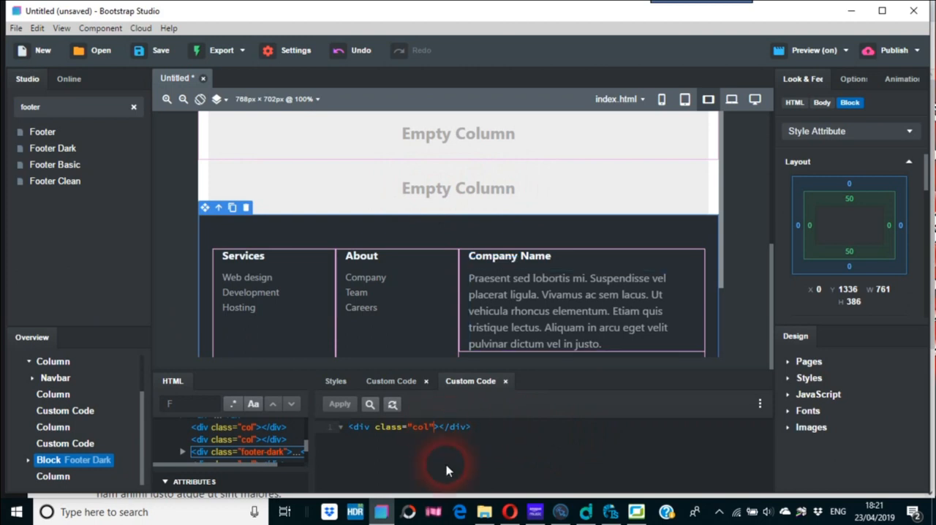
- Add style="background-color: #f90;" to the column div and apply it
type("styl")
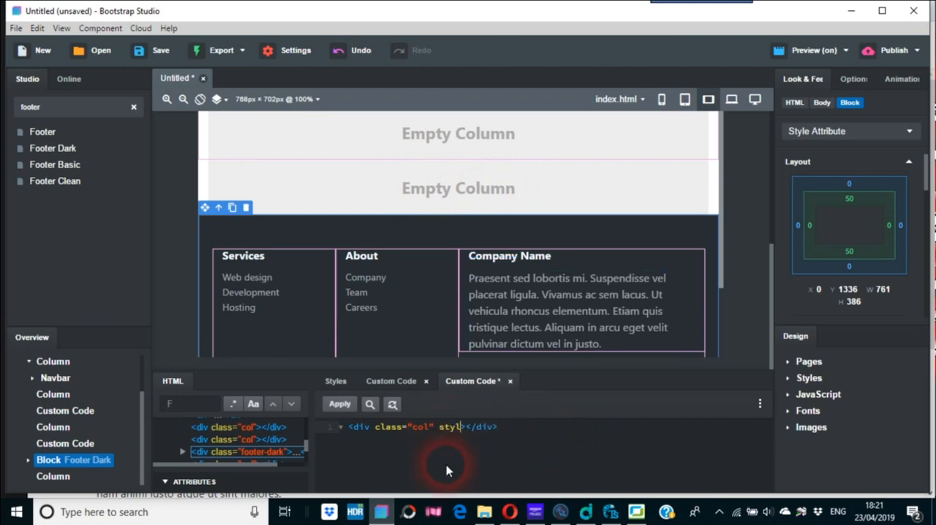
type("= \"")
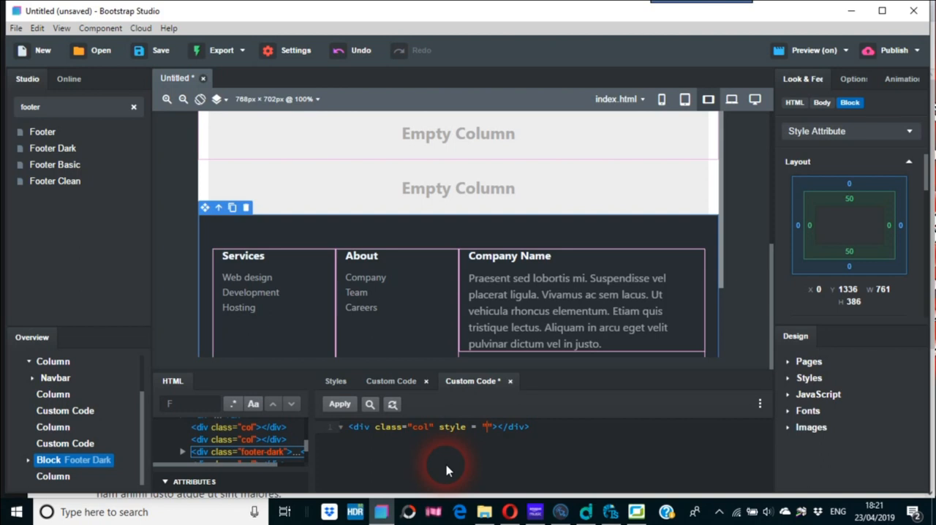
type("background")
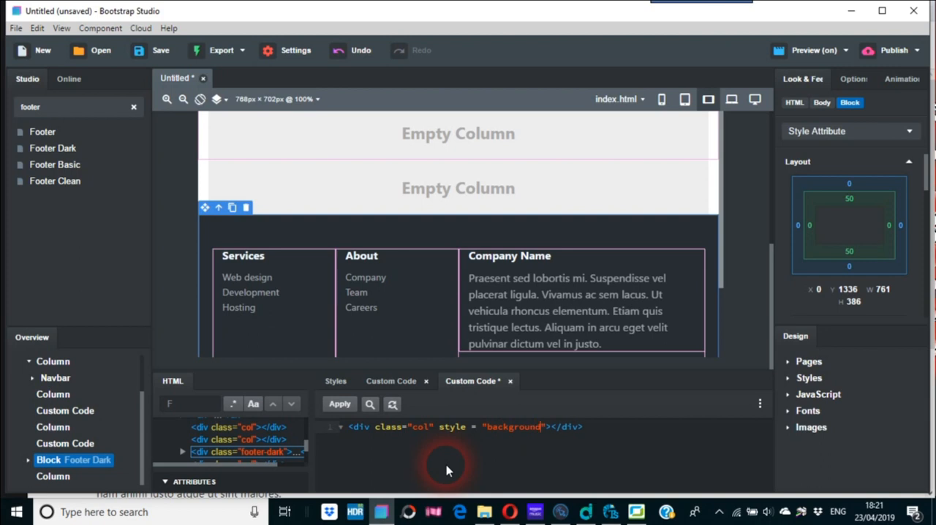
type("-color: #f")
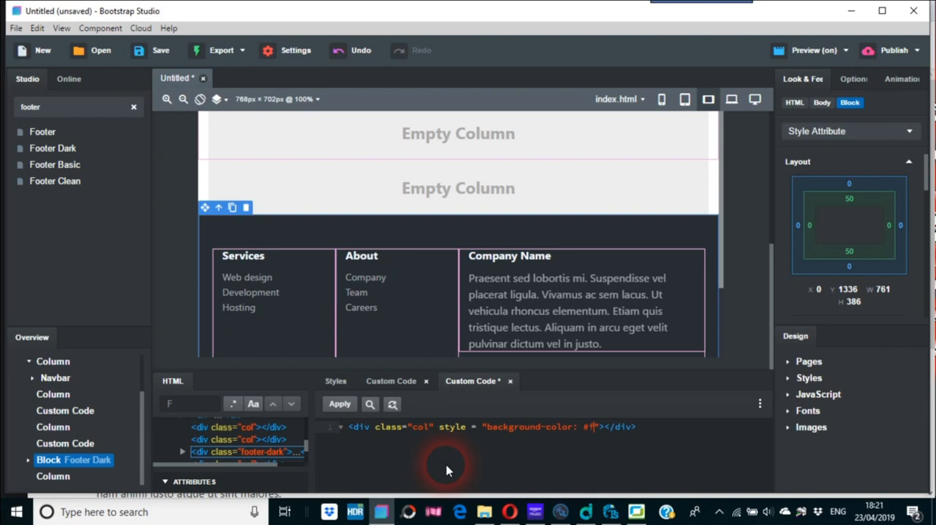
type("90")
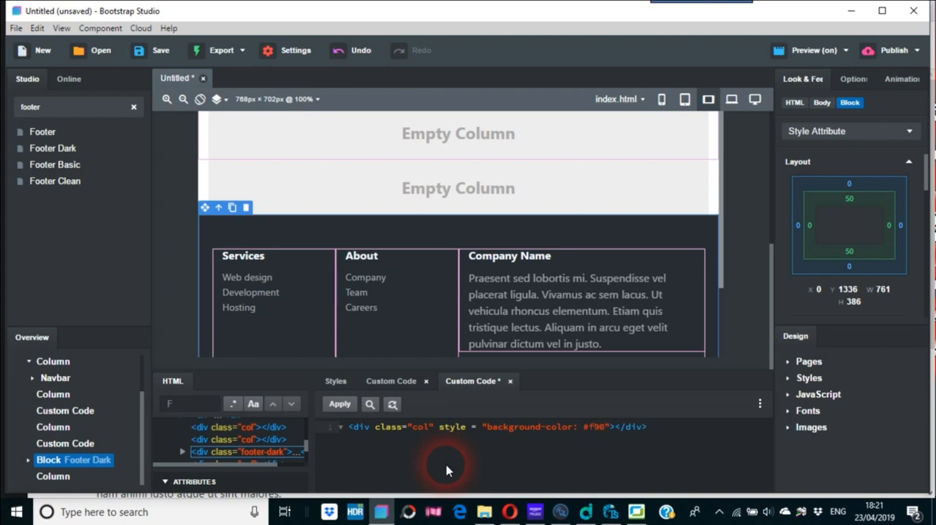
left_click(339, 404)
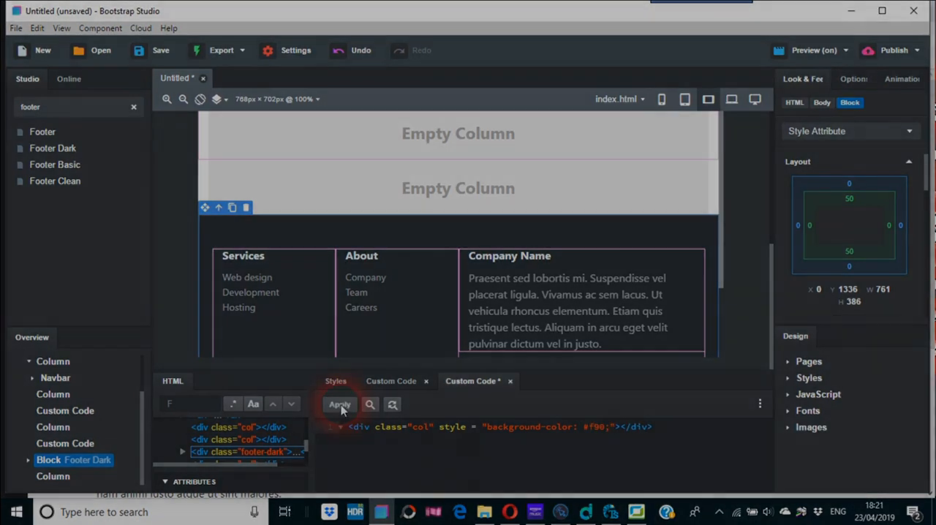
- Put the text 'Hello there' inside the div, apply, and view it in the browser
left_click(339, 405)
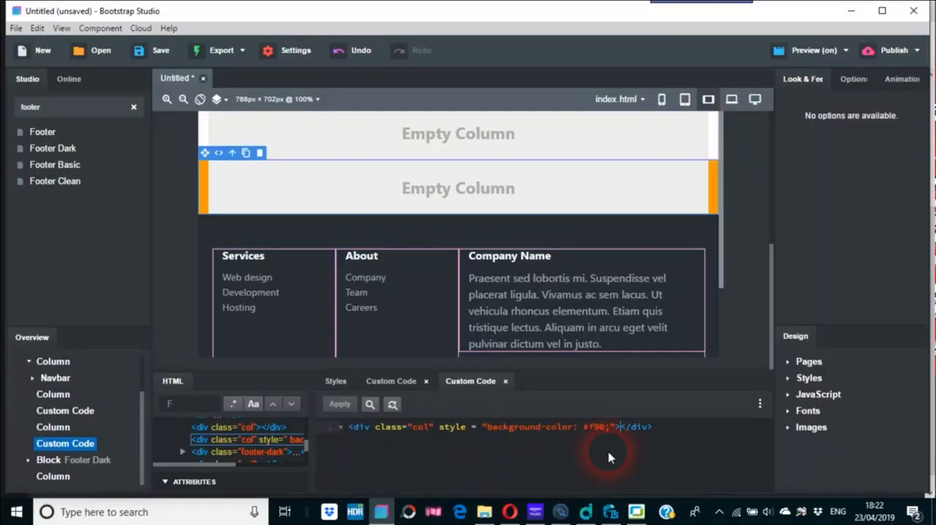
type("H")
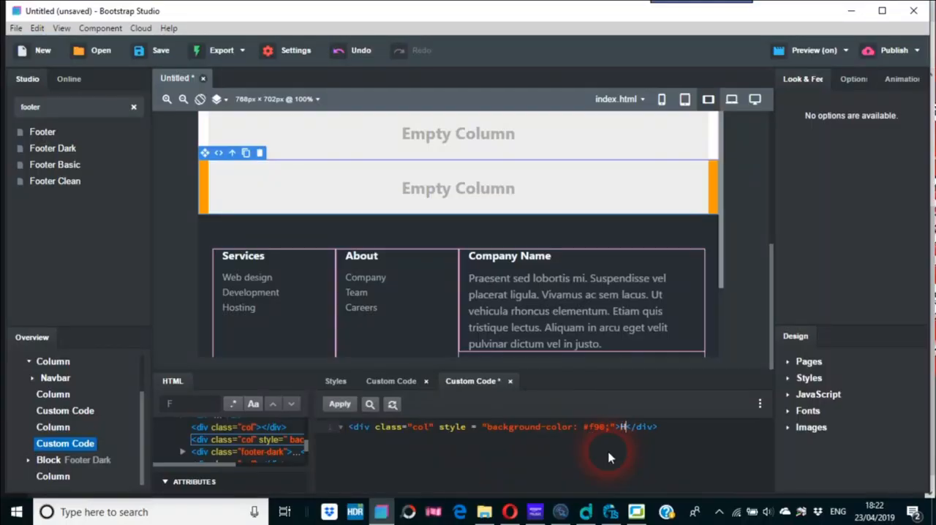
type("Hello there")
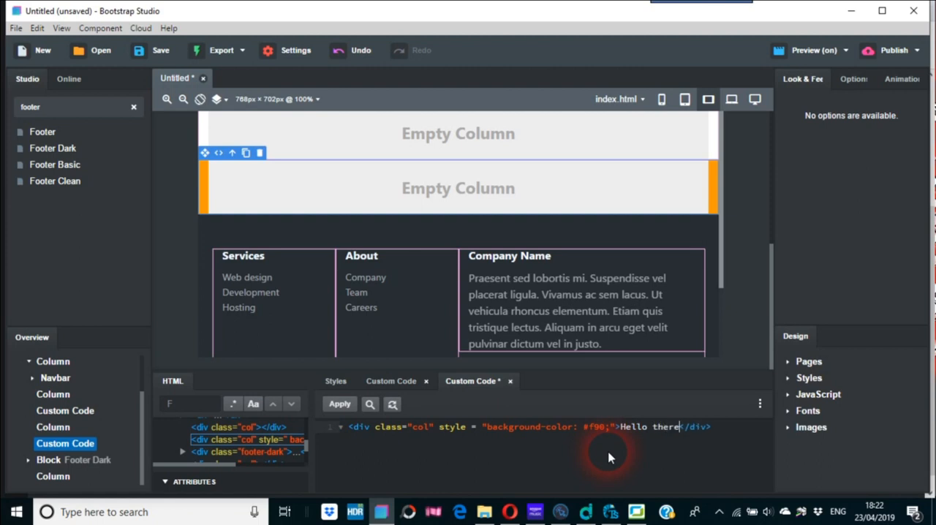
left_click(339, 404)
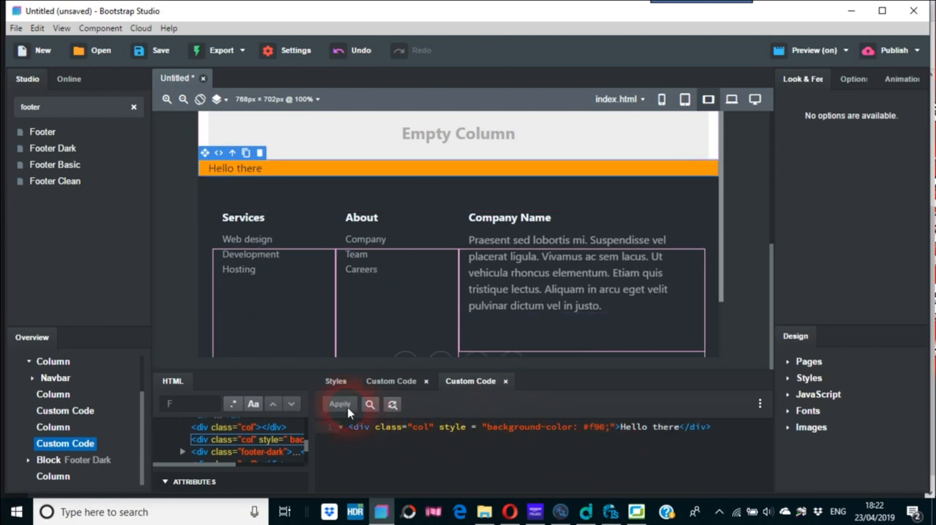
left_click(339, 404)
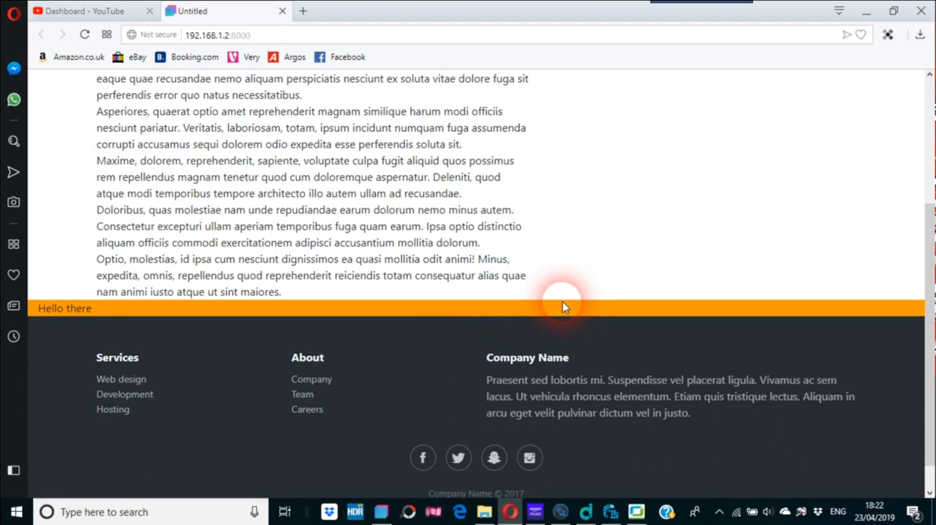
mouse_move(588, 339)
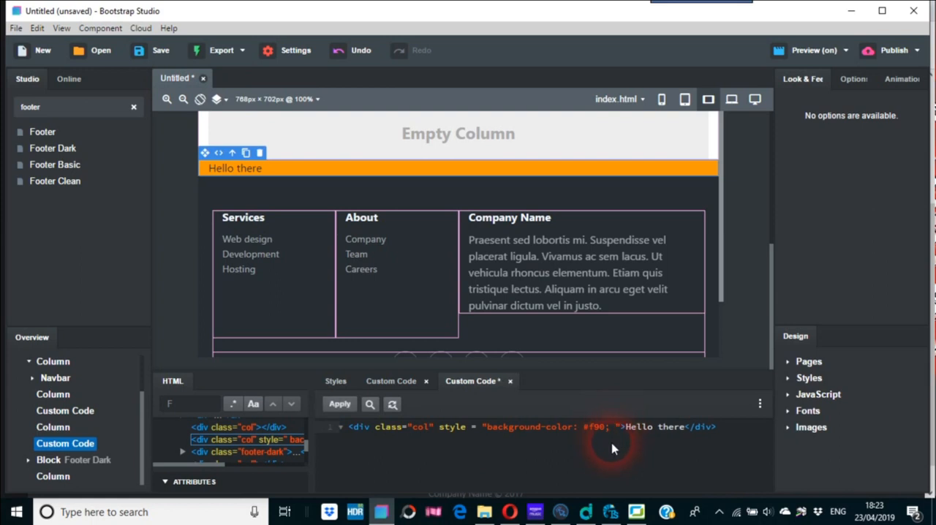
- Add opacity:0.5 to the strip's style, apply it, and switch to Opera
type("ope")
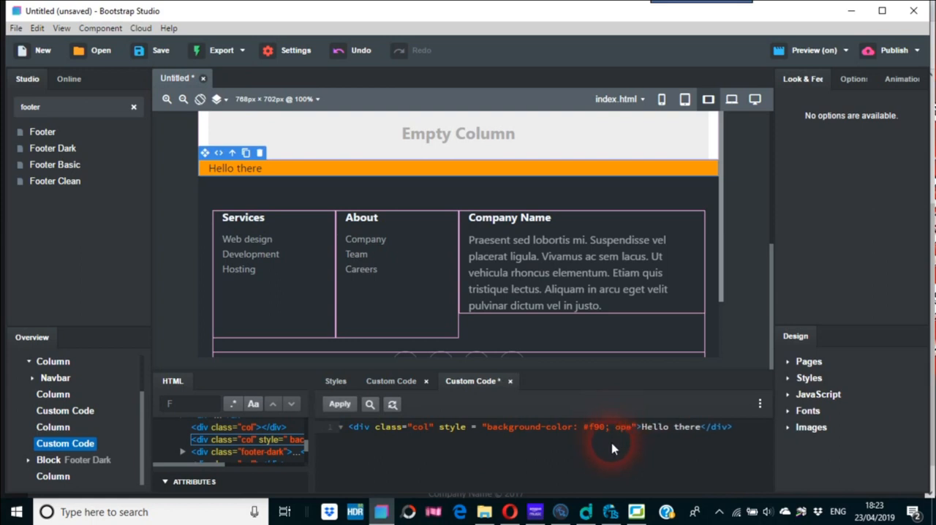
type("opacity")
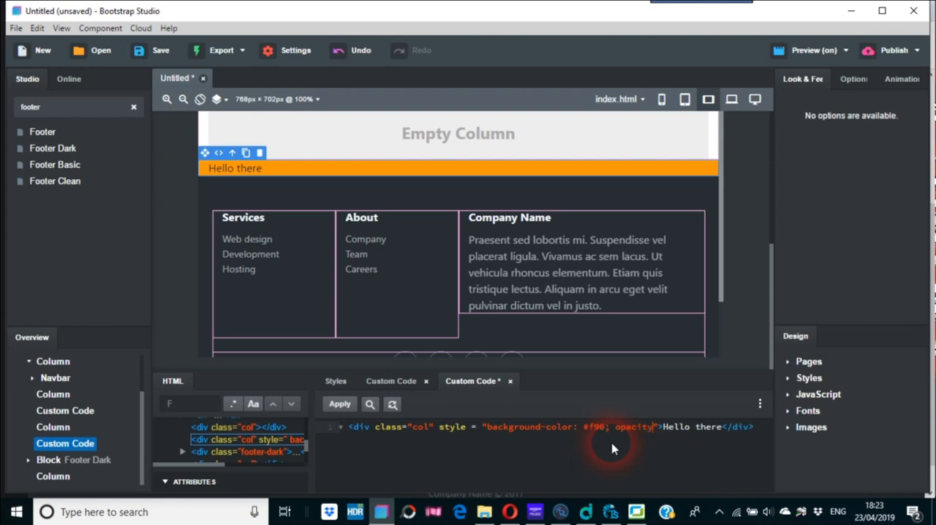
type("0")
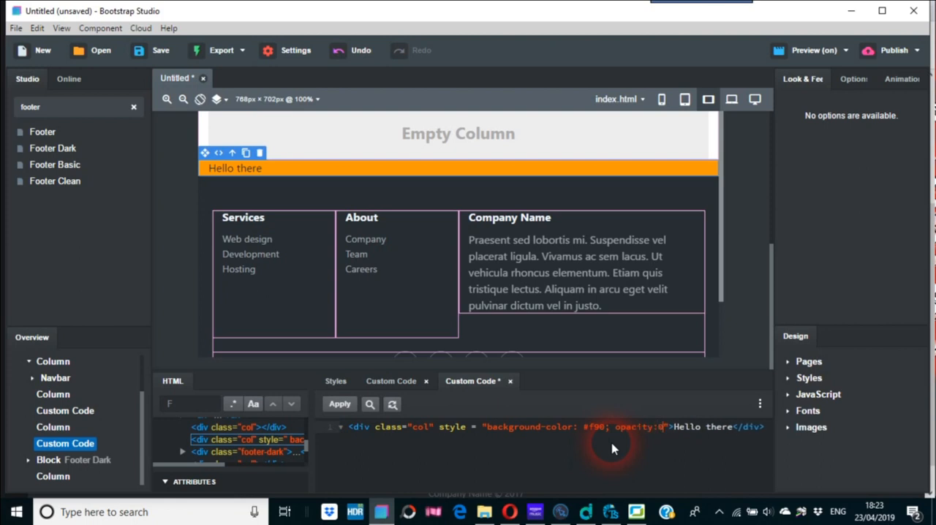
type(".5")
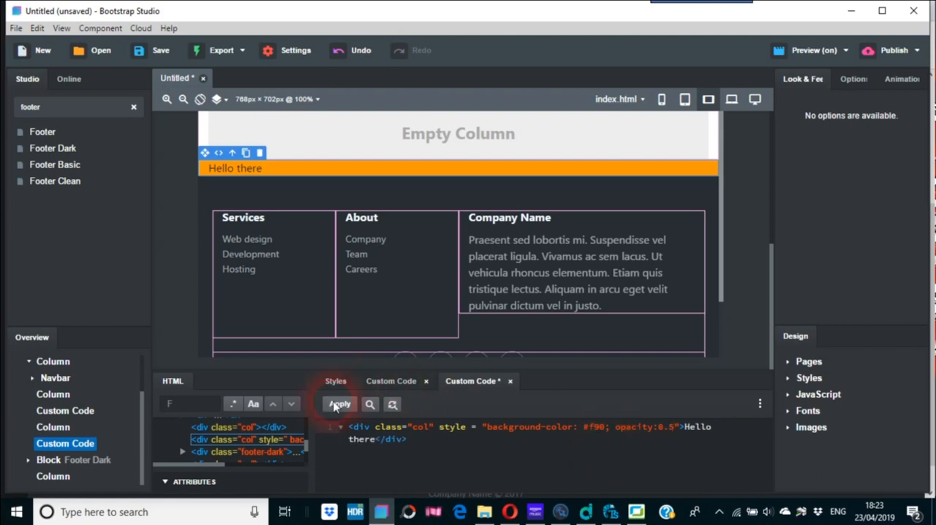
left_click(339, 404)
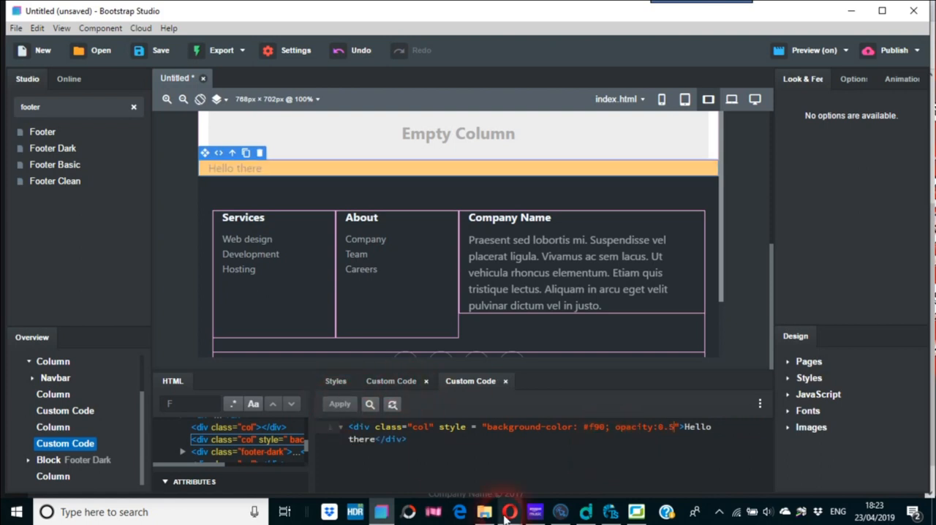
left_click(509, 511)
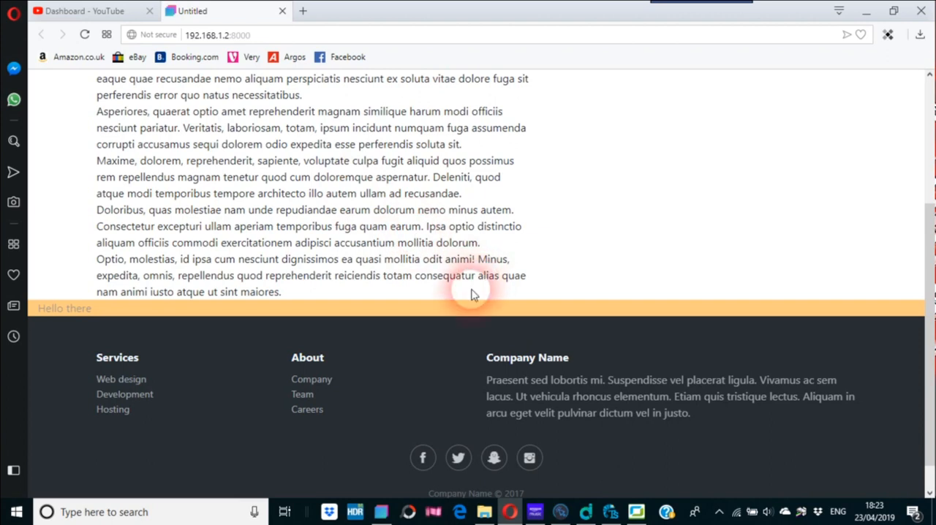
mouse_move(454, 302)
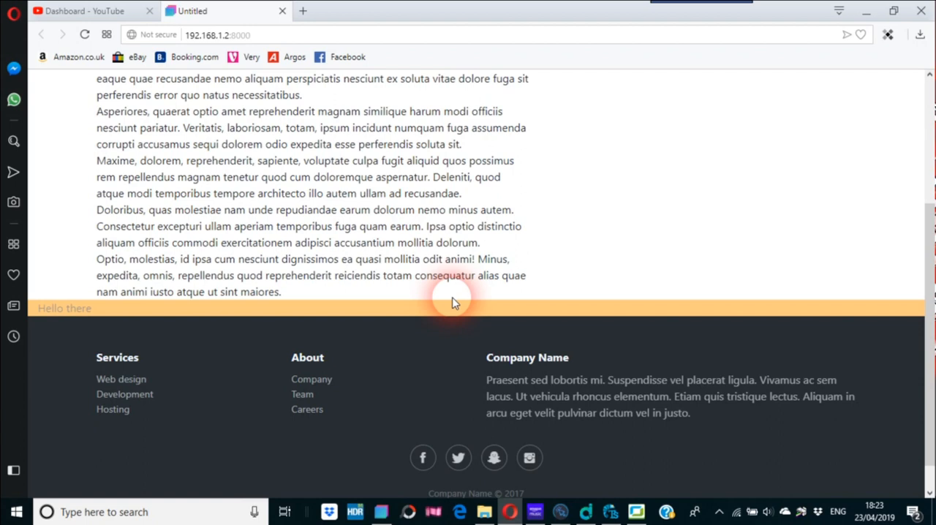
mouse_move(410, 503)
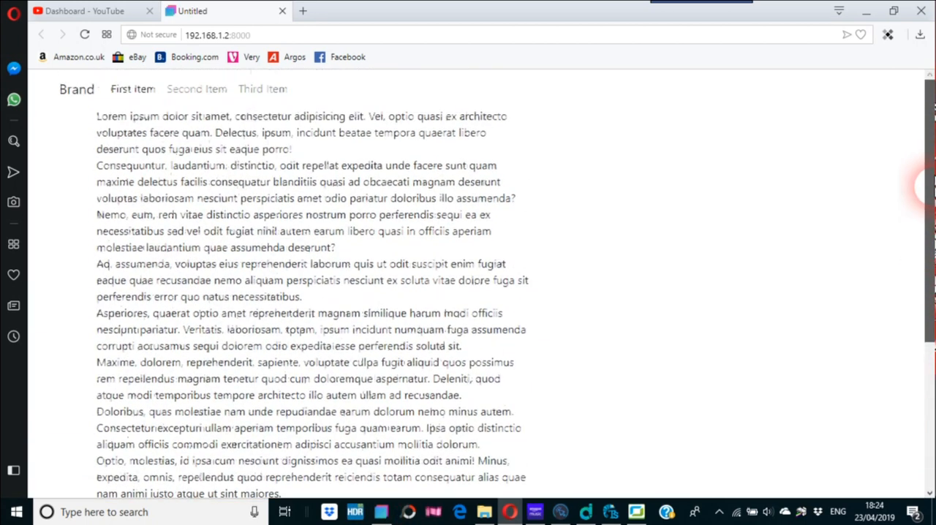
- Scroll past the faded Hello there strip in Opera, then return to Bootstrap Studio
scroll("down", 3)
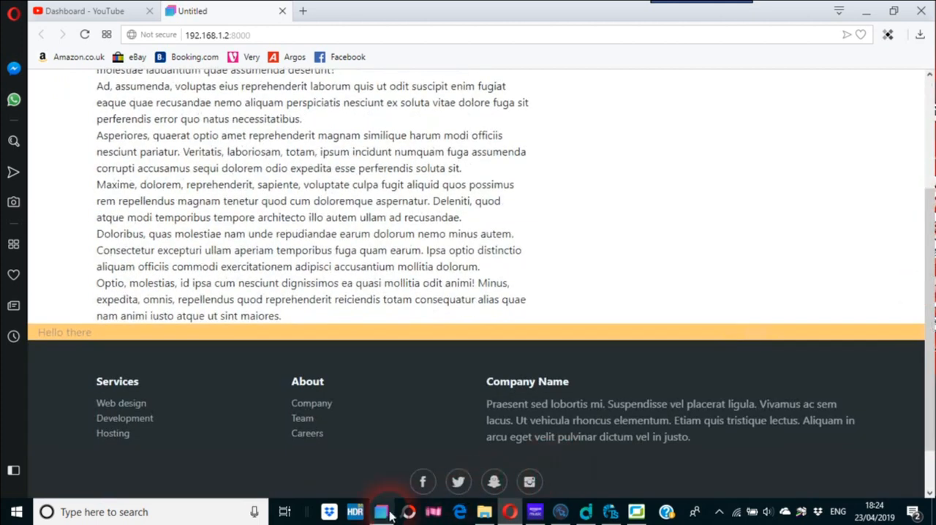
left_click(380, 512)
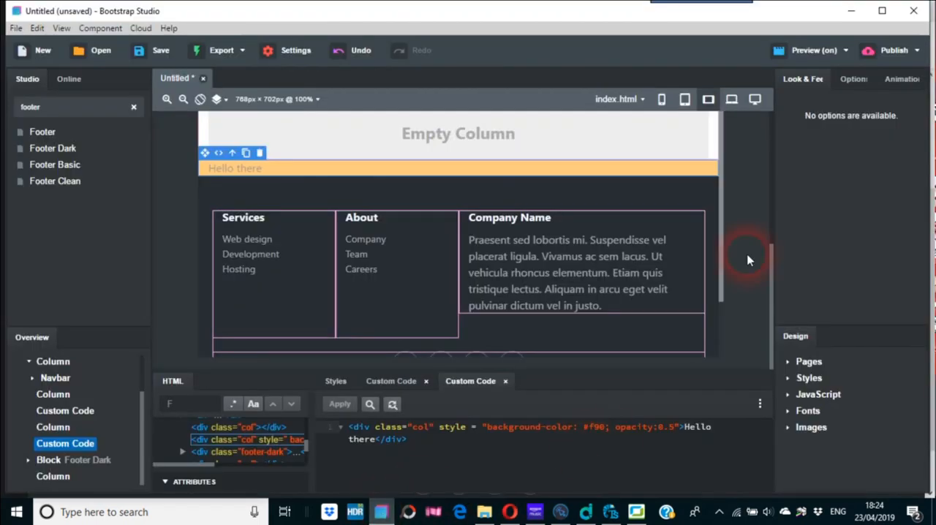